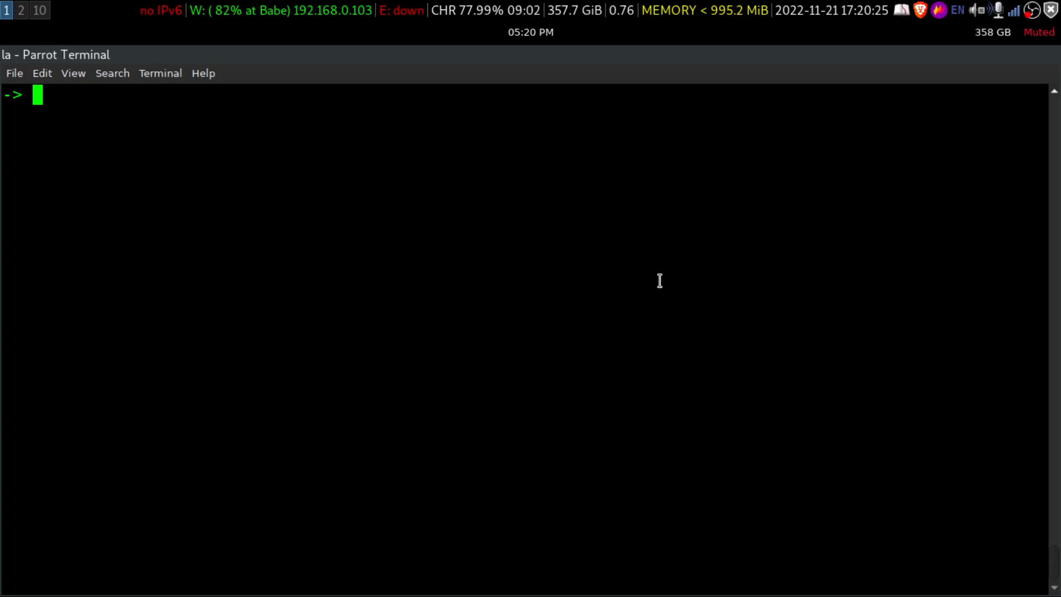
- Launch Vim from the terminal to an empty unnamed buffer on the welcome screen
type("vim")
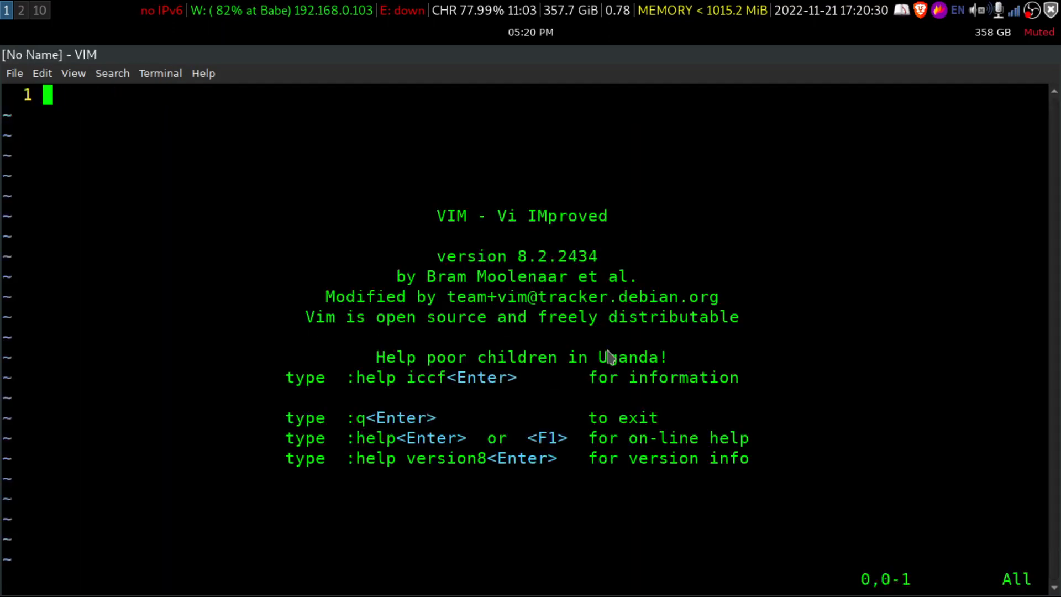
mouse_move(369, 334)
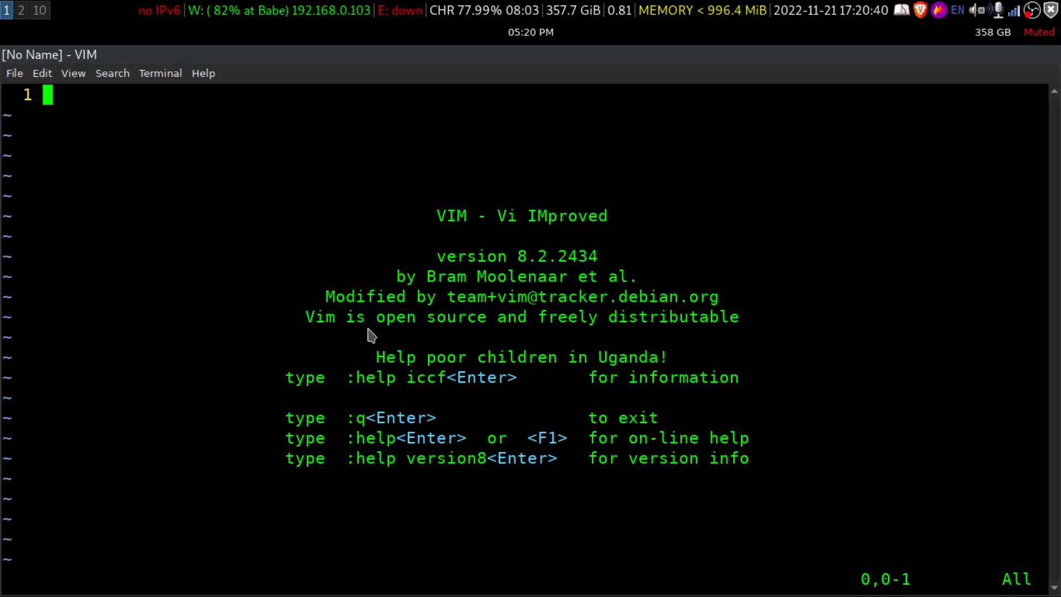
- Run :h packages, correcting the typo, to show the 'Using Vim packages' help
type(":h")
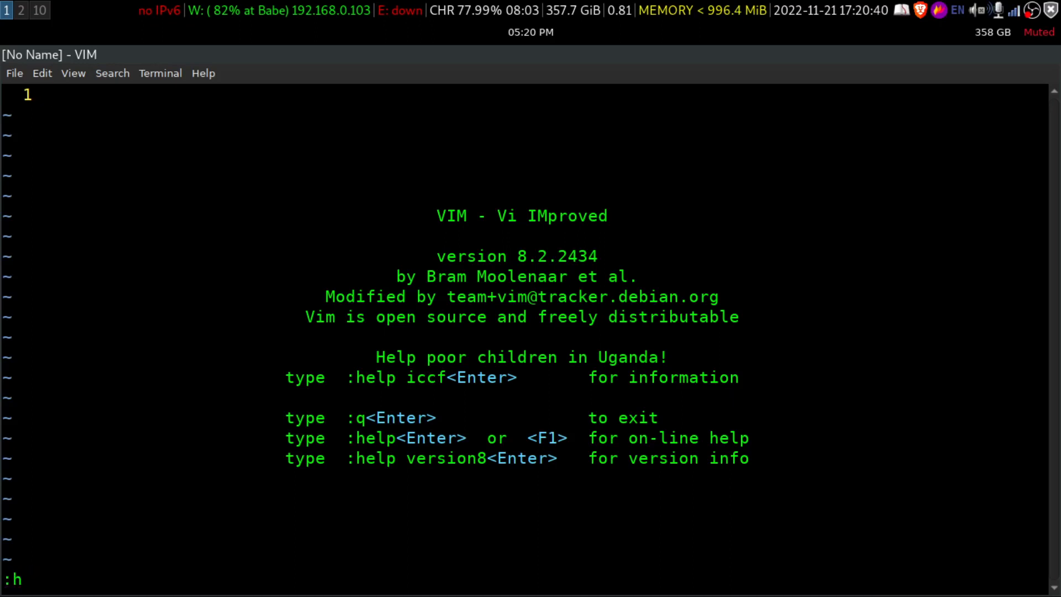
type("pacak")
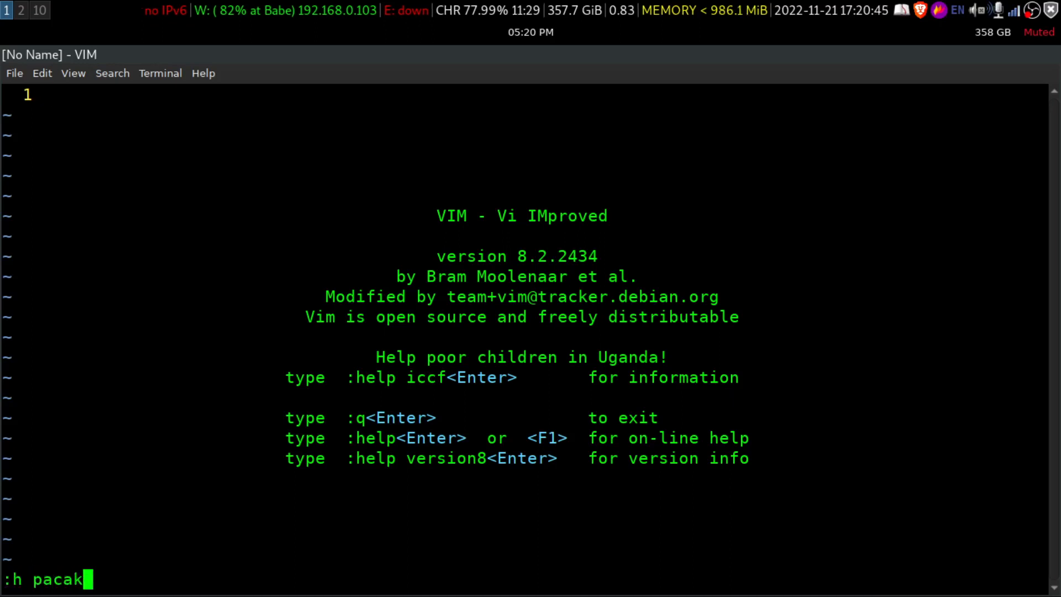
key("BackSpace")
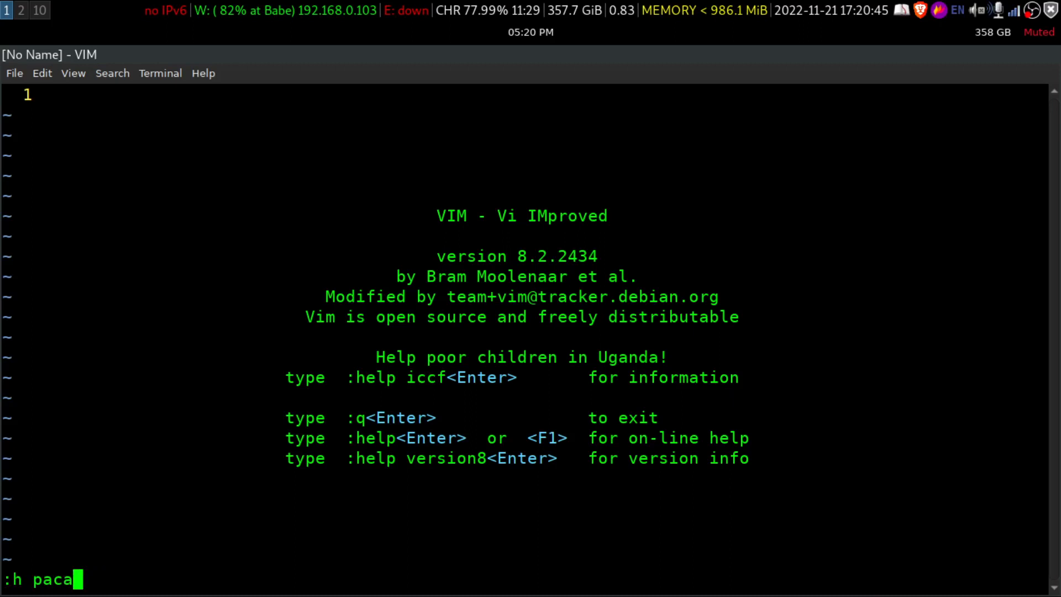
key("BackSpace")
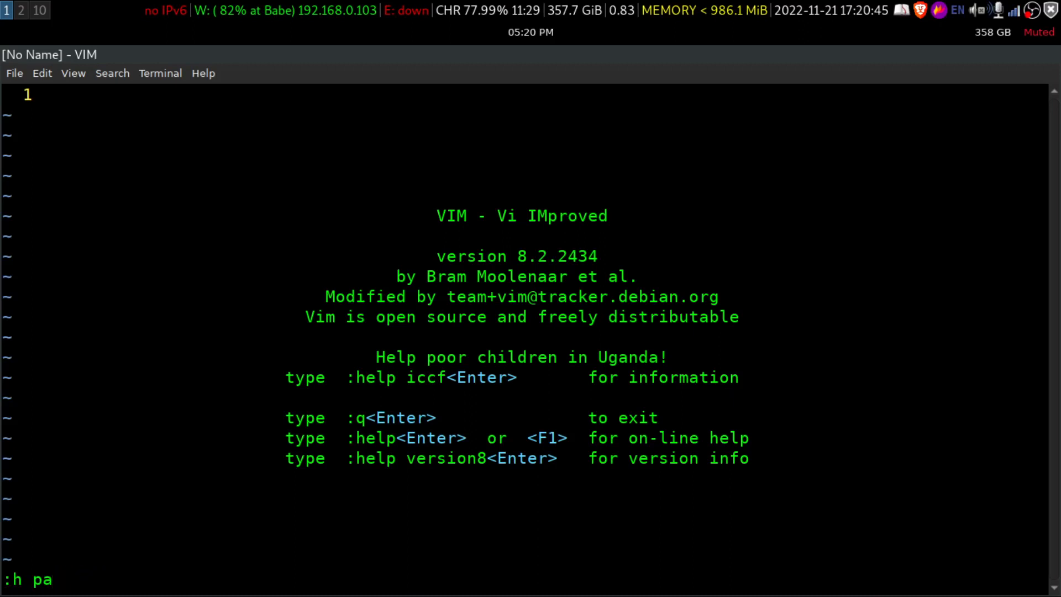
key("BackSpace")
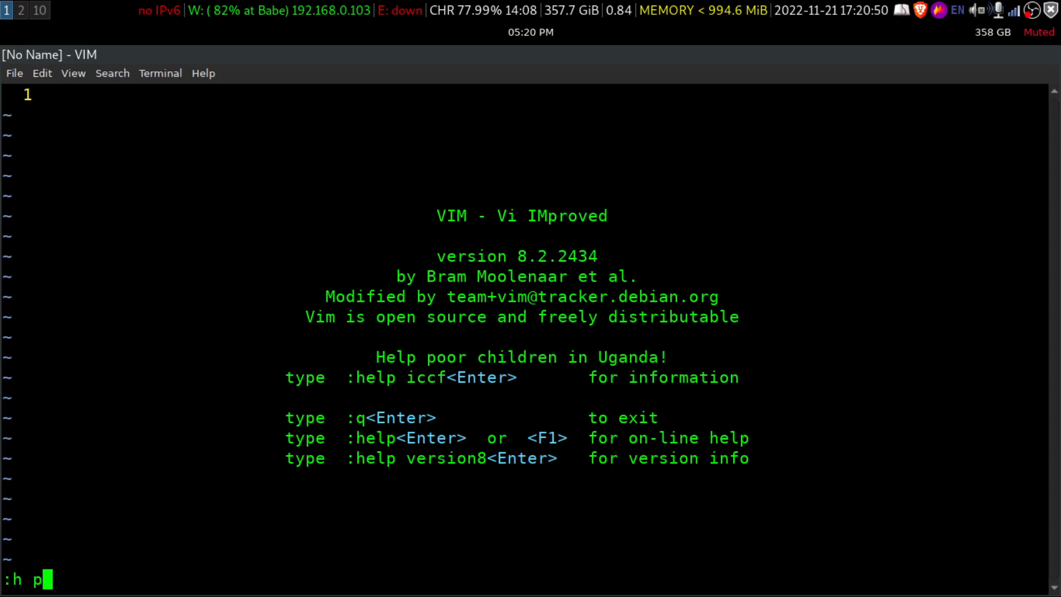
key("BackSpace")
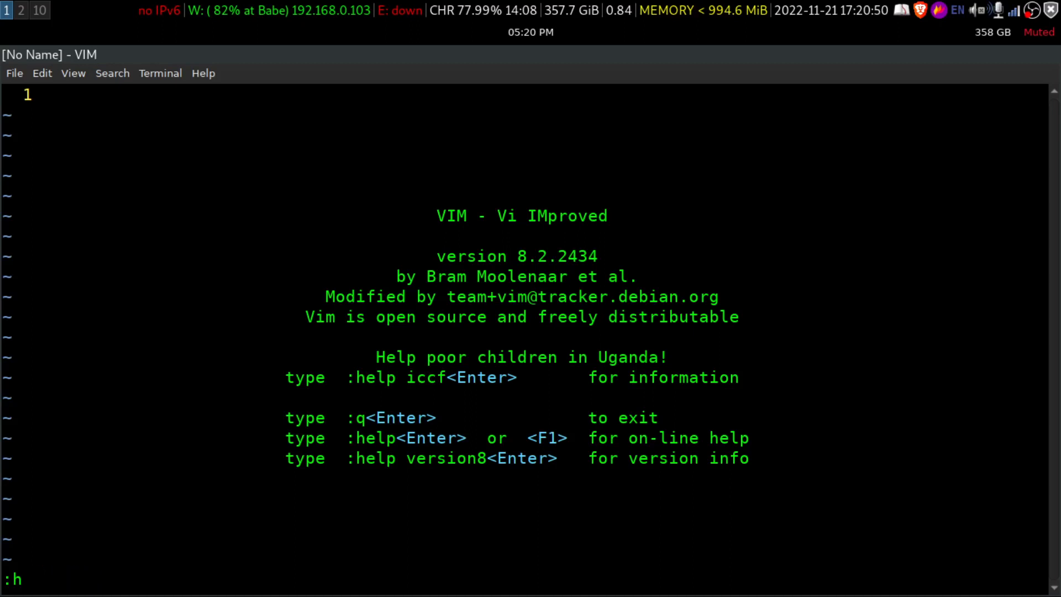
type("packa")
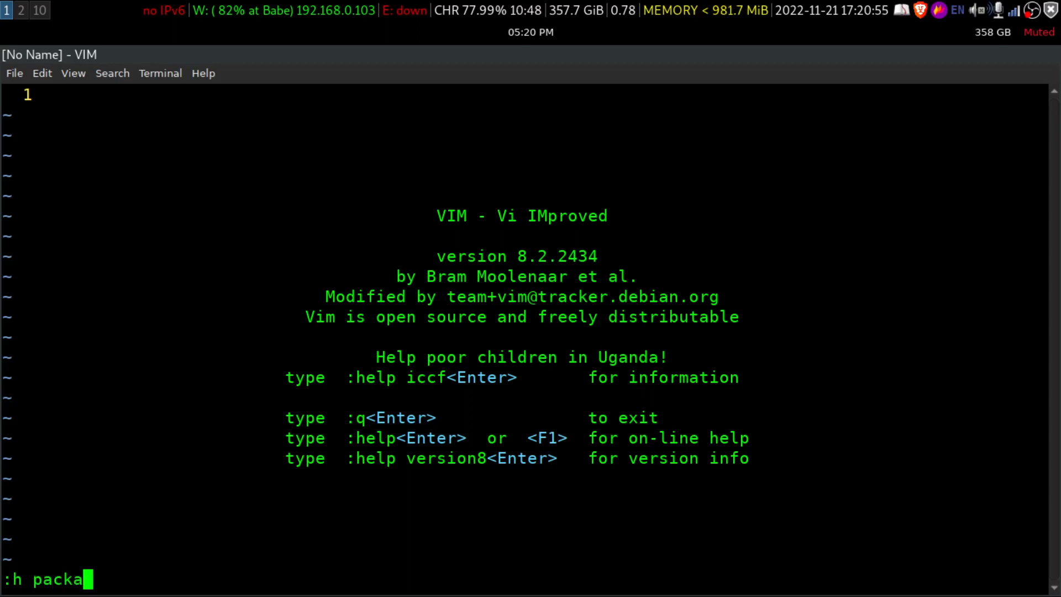
key("Return")
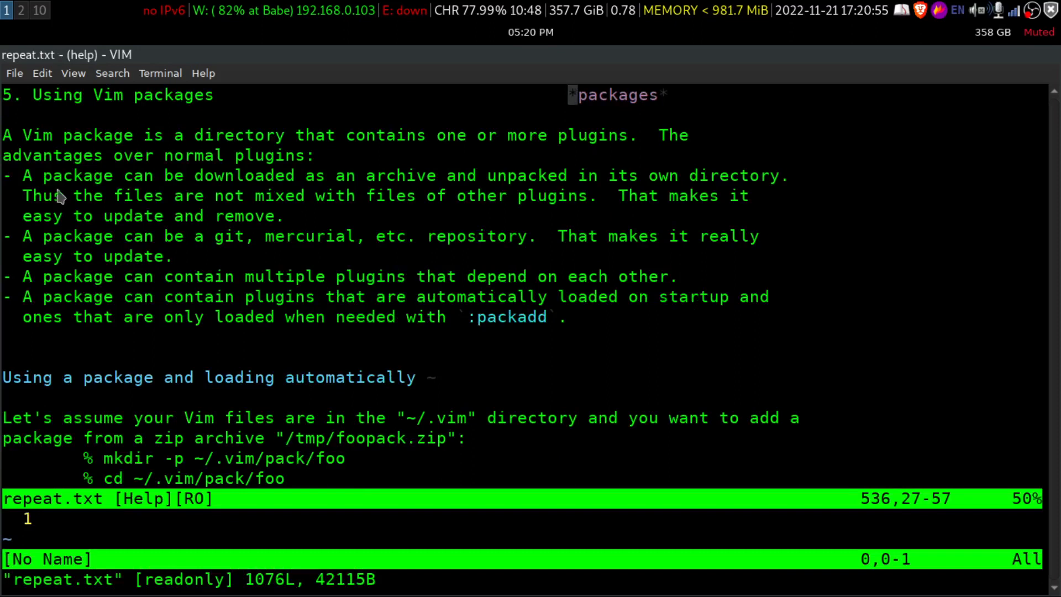
mouse_move(189, 322)
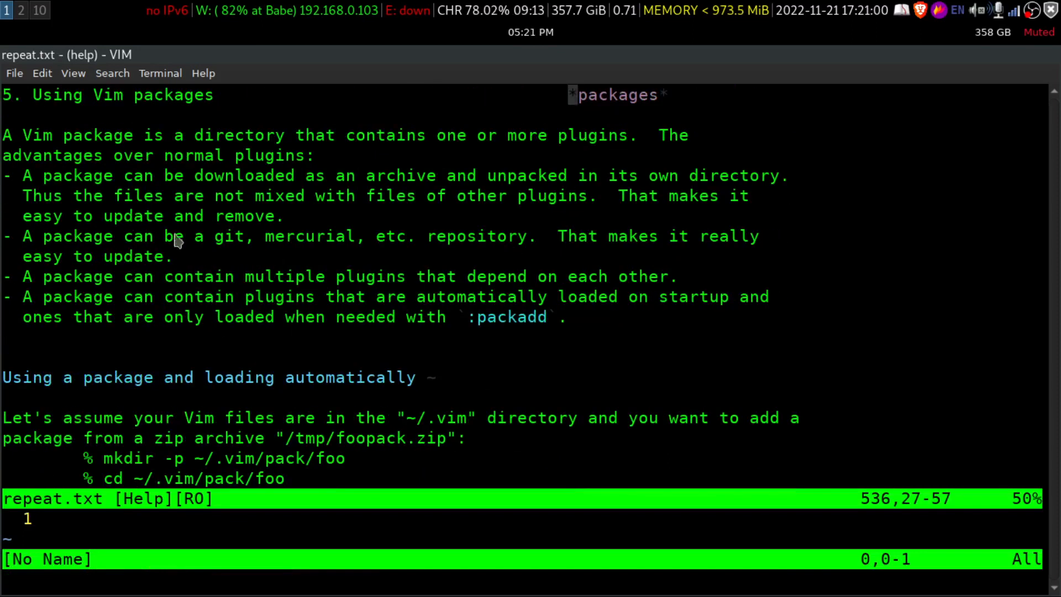
mouse_move(191, 205)
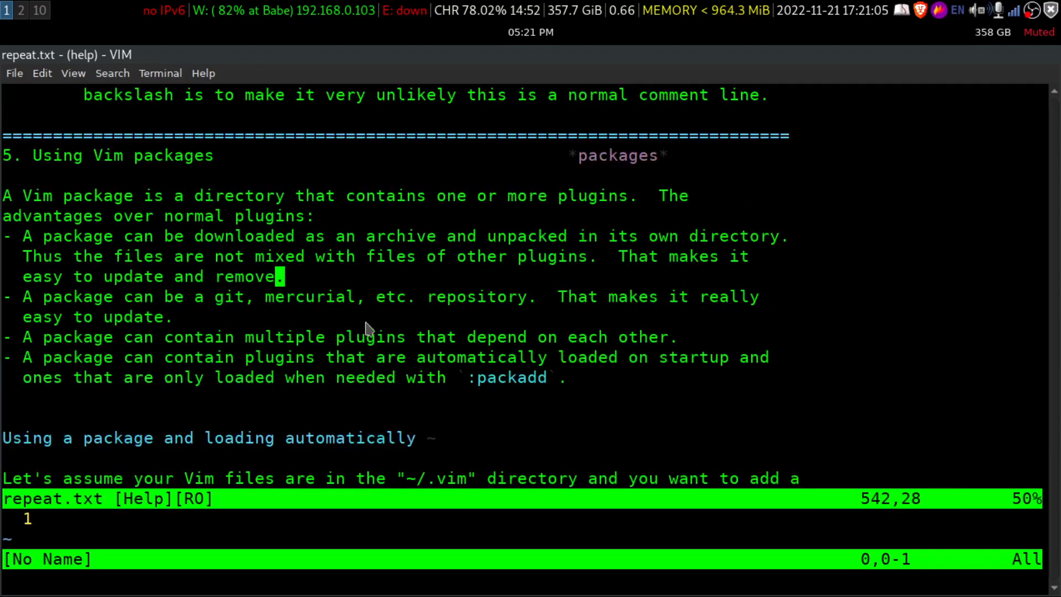
- Scroll through the packages help covering automatic loading from pack start directories
scroll("down", 3)
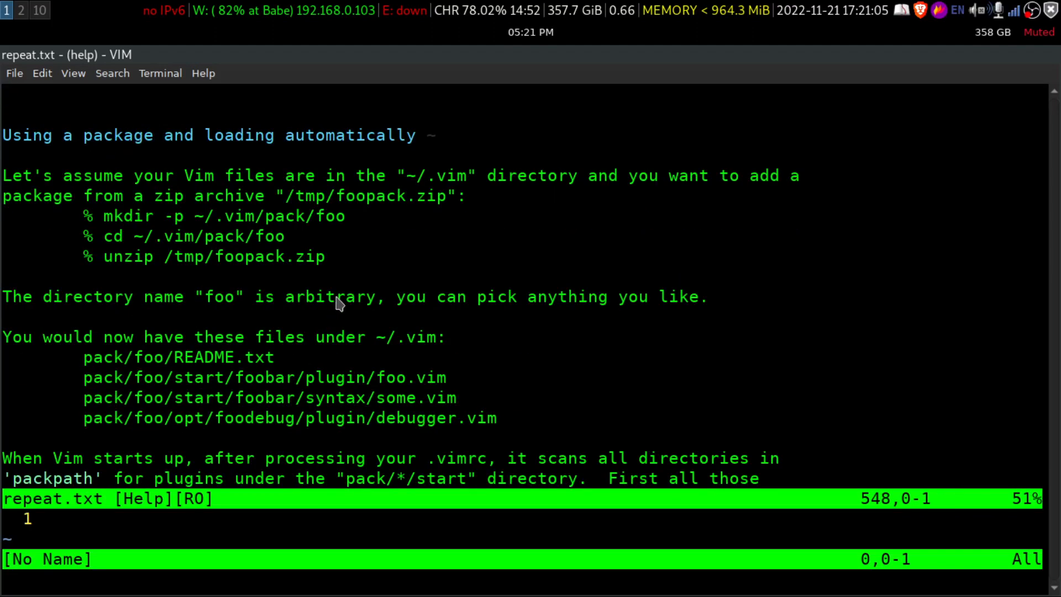
scroll("up", 3)
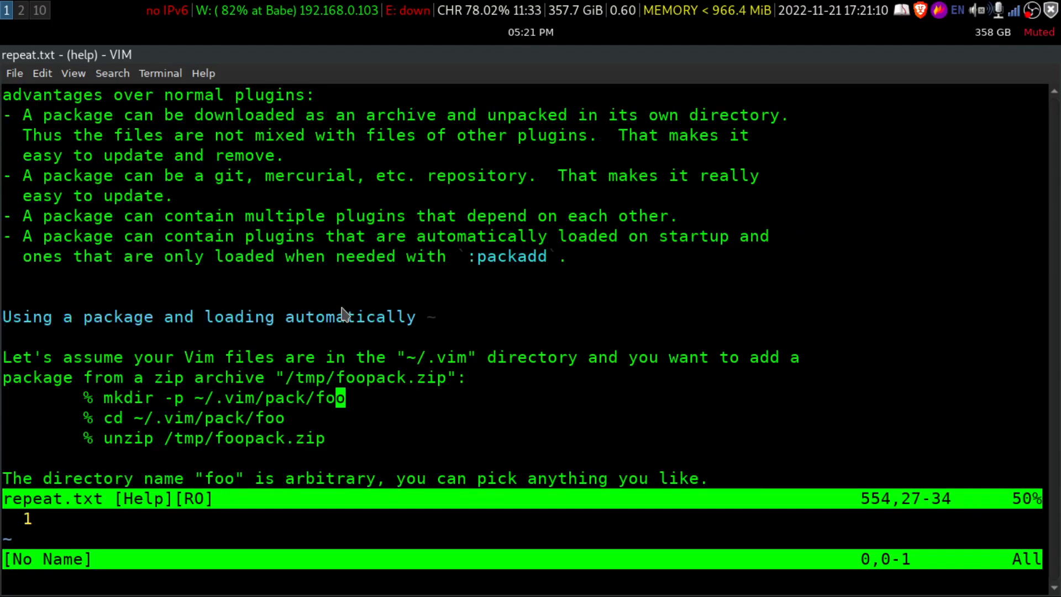
mouse_move(34, 364)
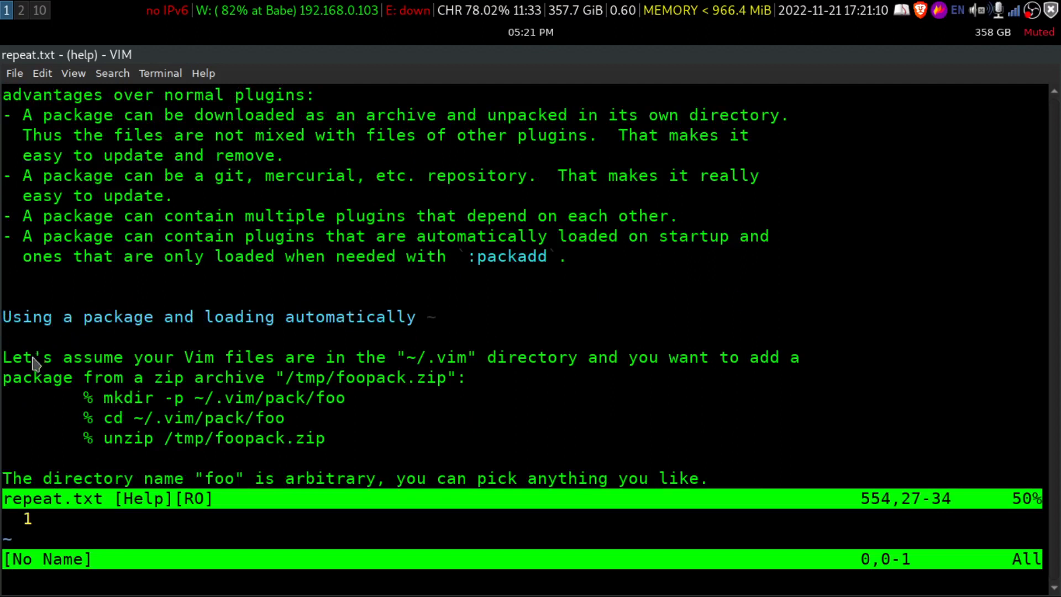
mouse_move(459, 378)
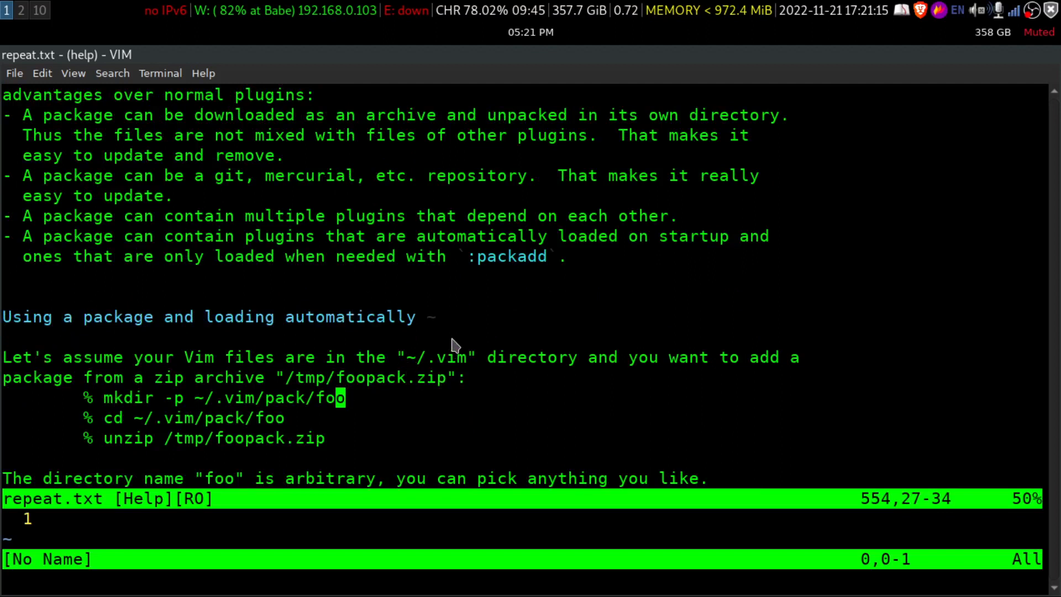
scroll("down", 3)
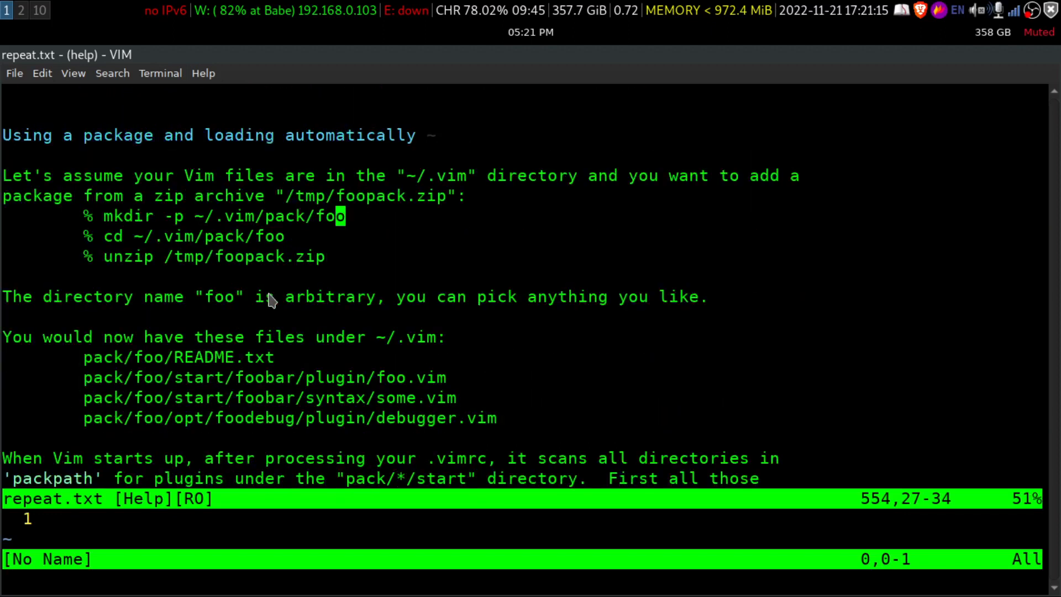
mouse_move(197, 243)
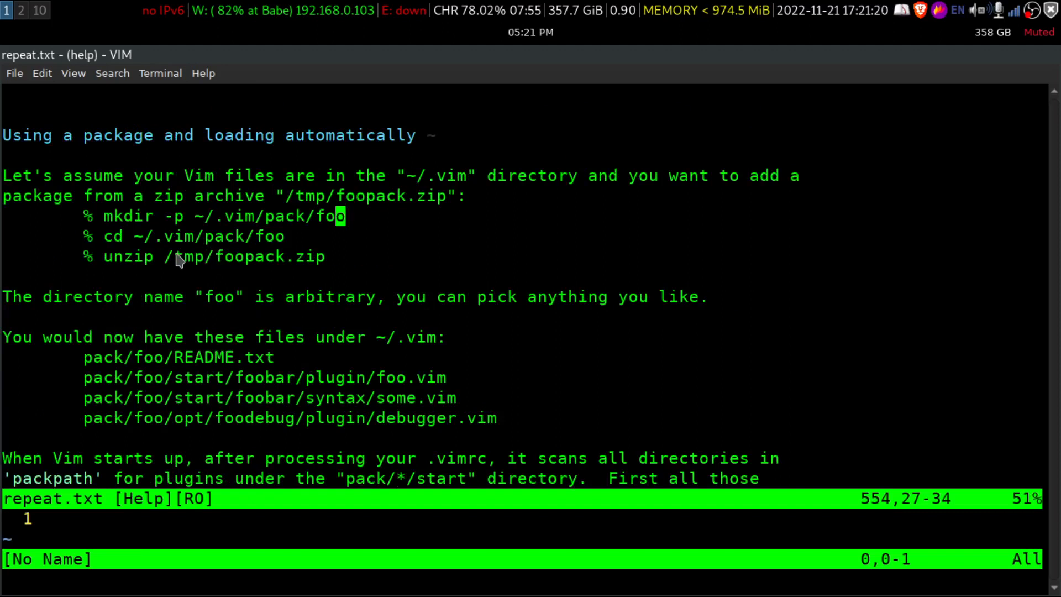
mouse_move(271, 242)
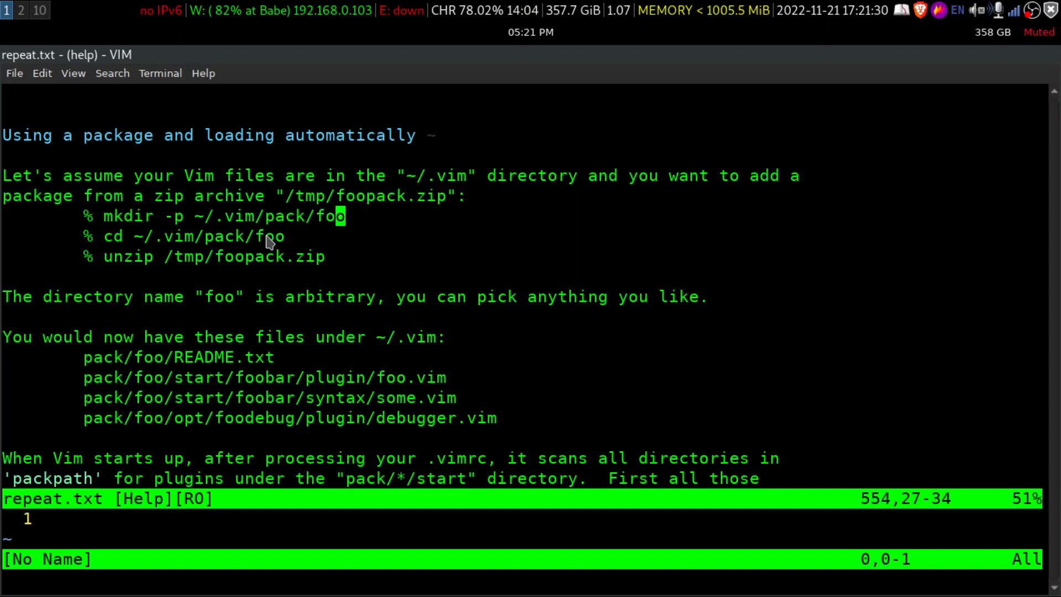
scroll("down", 3)
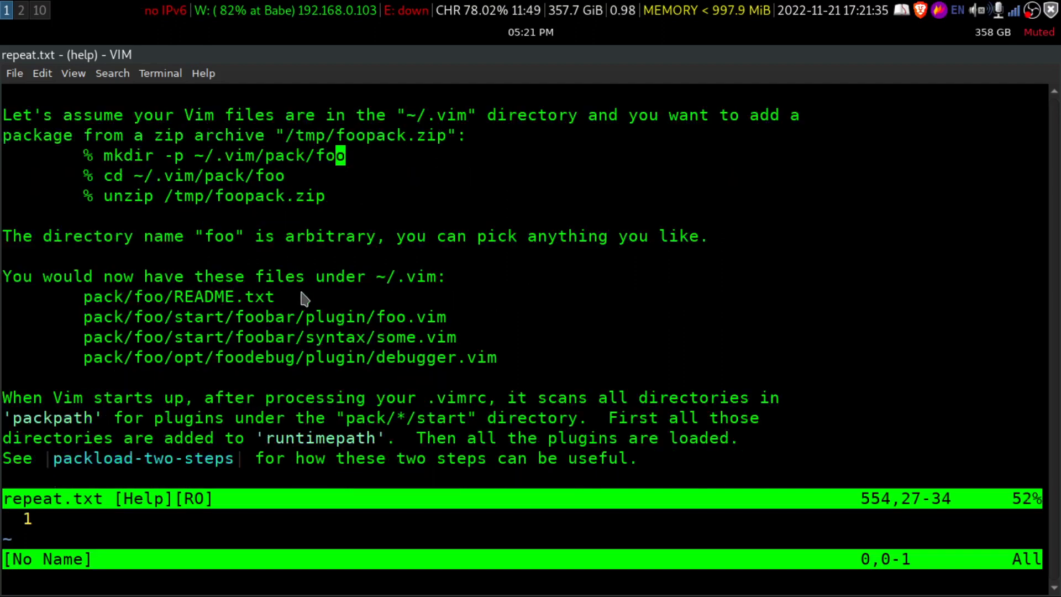
scroll("down", 3)
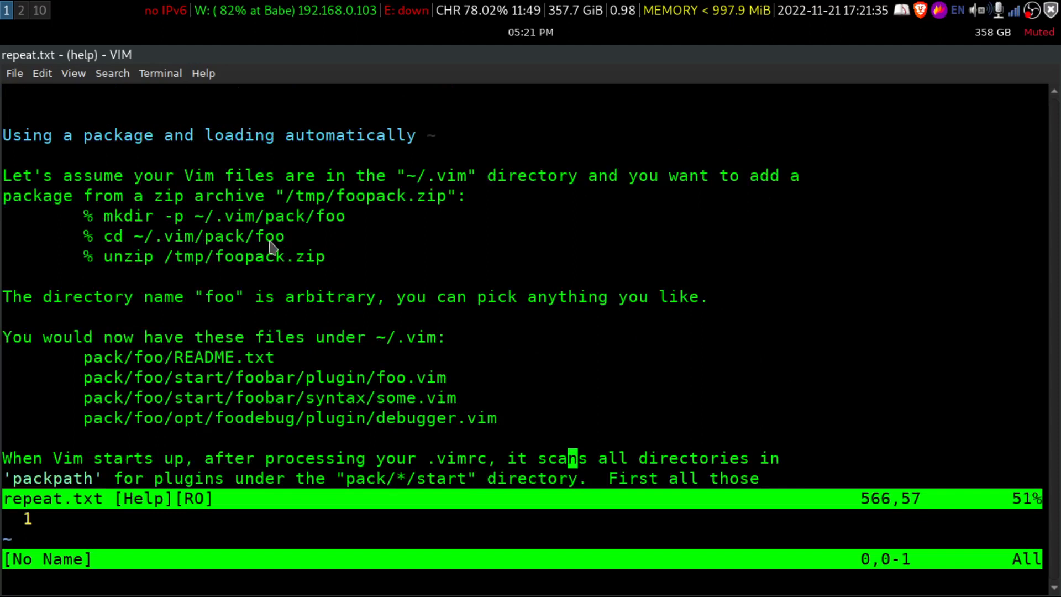
scroll("down", 3)
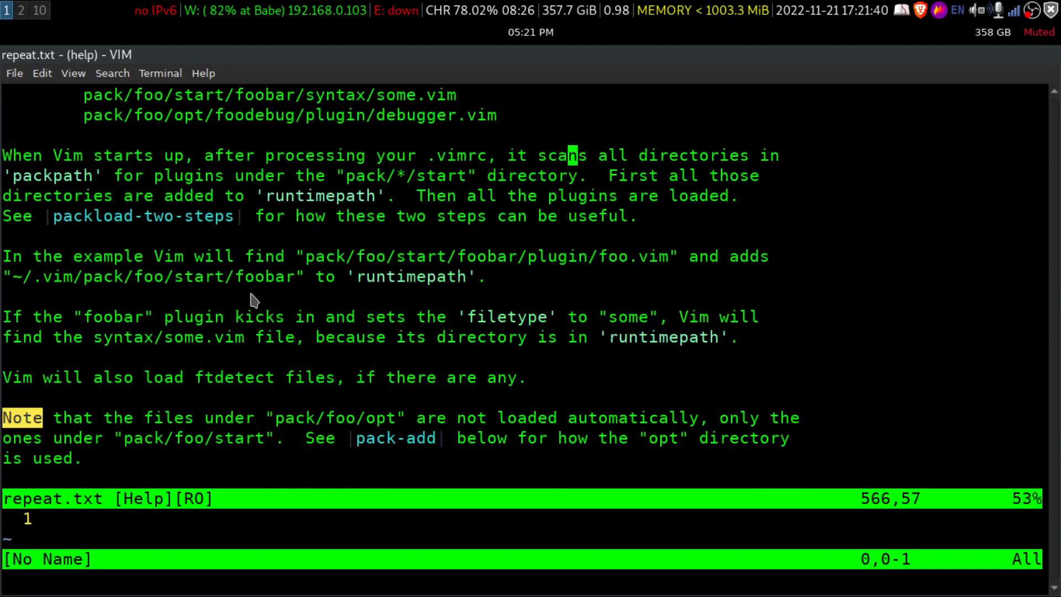
scroll("down", 3)
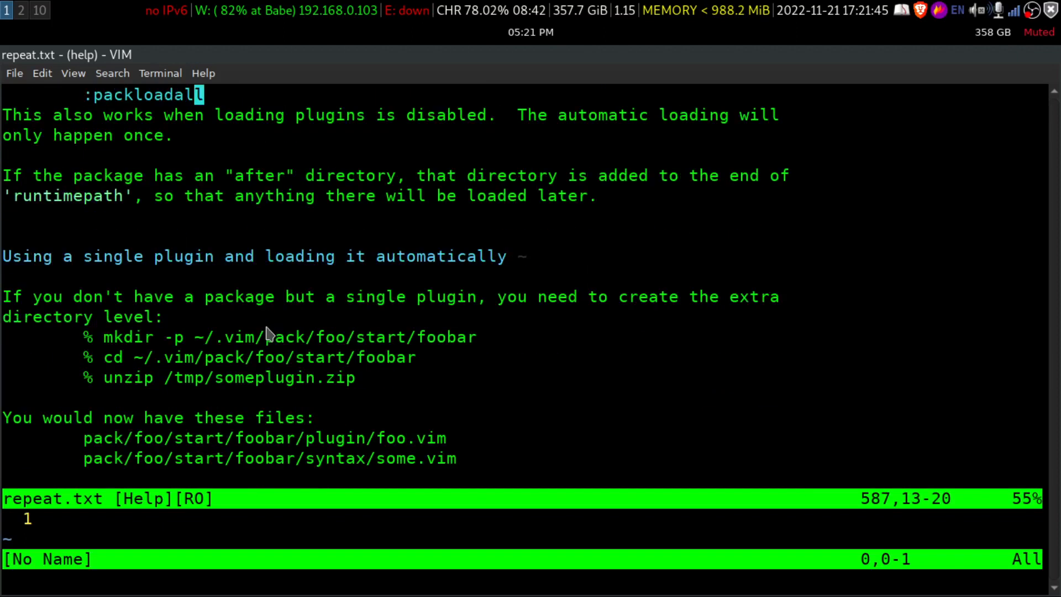
scroll("up", 3)
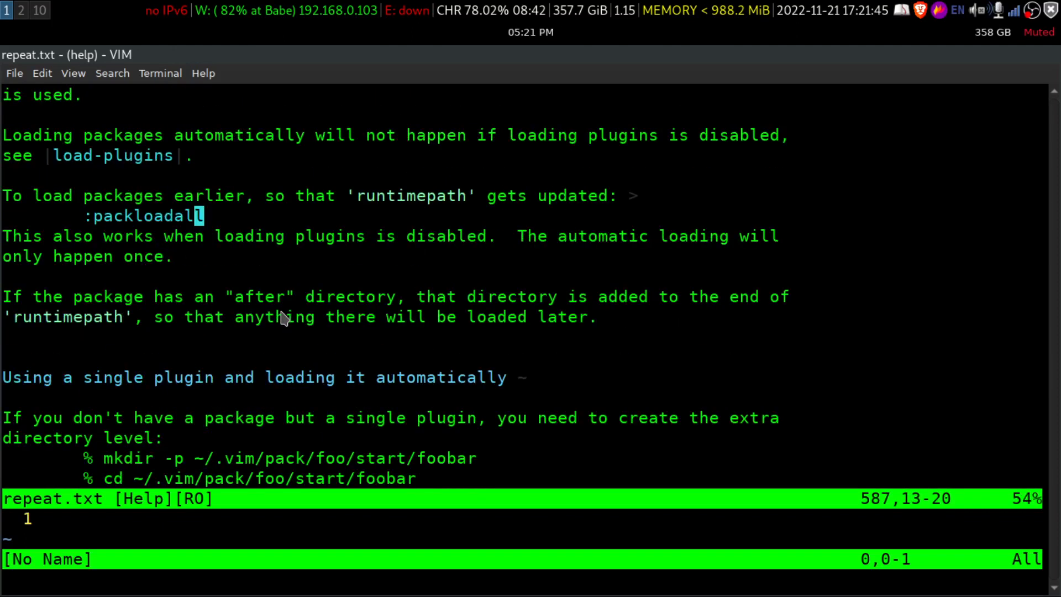
scroll("down", 3)
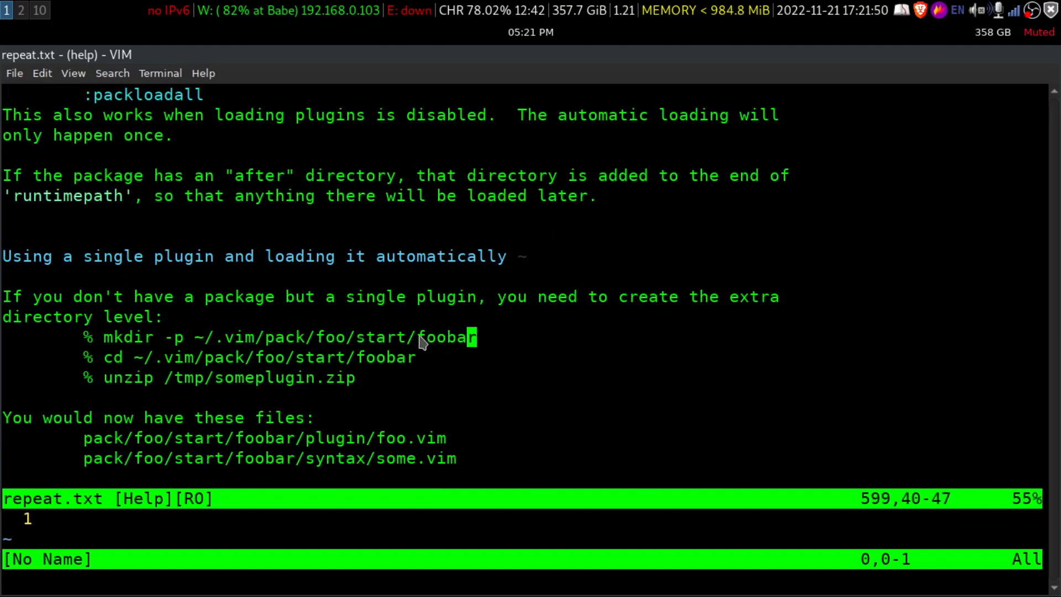
mouse_move(450, 345)
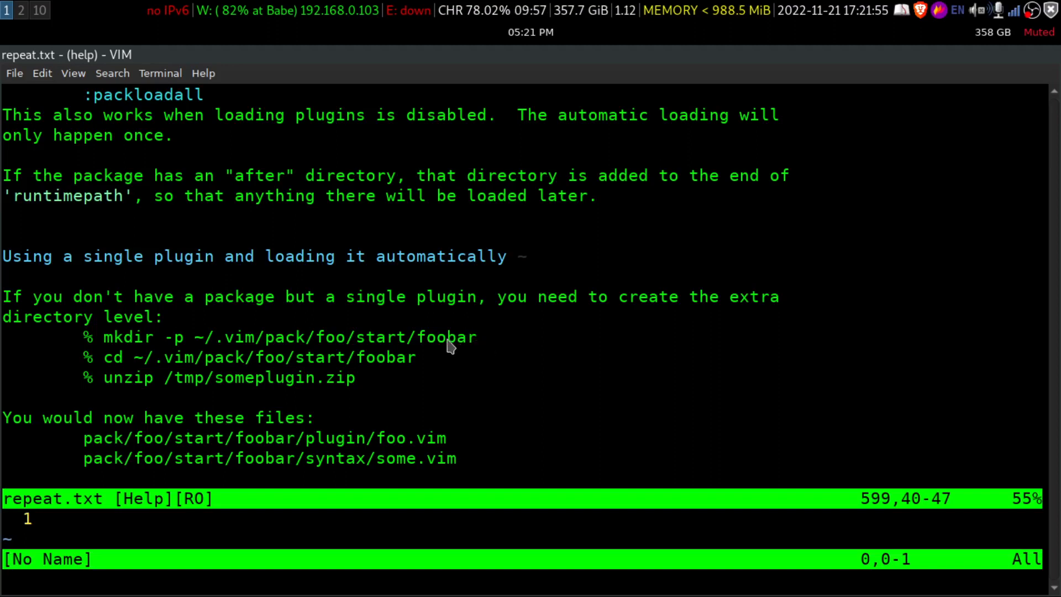
mouse_move(439, 354)
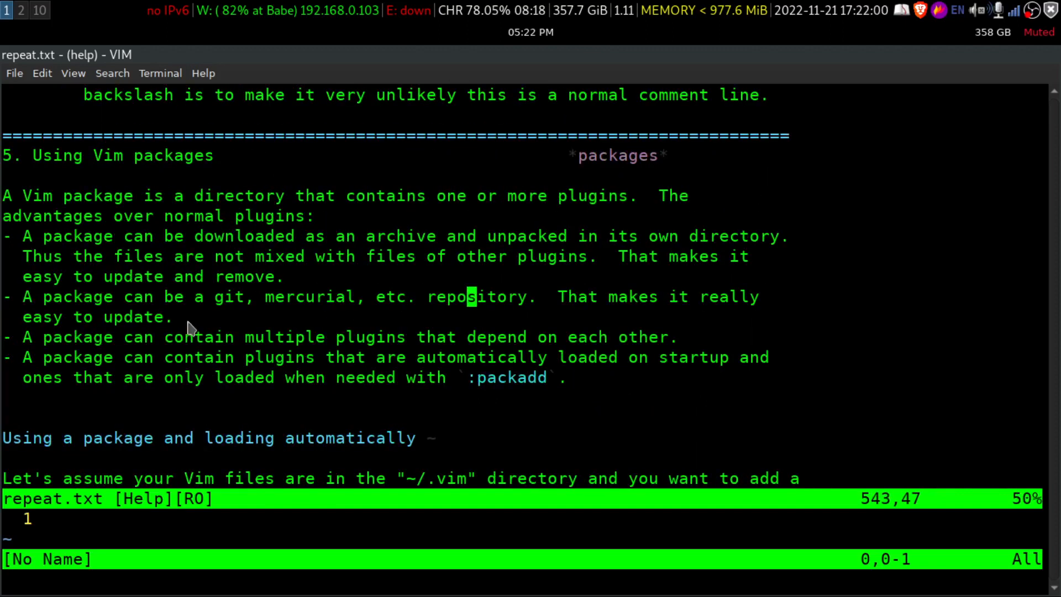
scroll("down", 3)
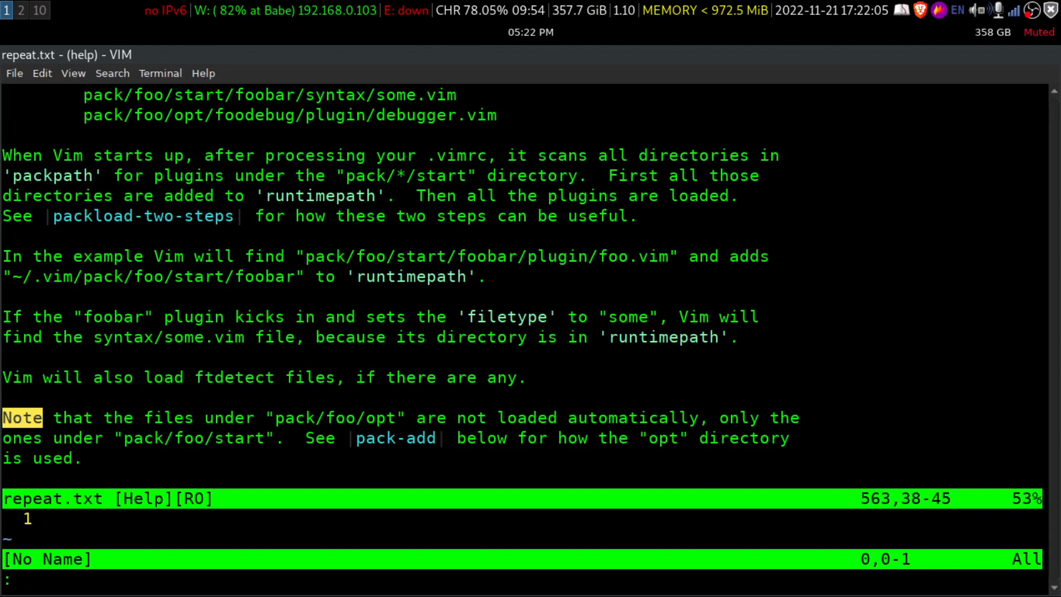
- Quit Vim with :q, returning to the terminal prompt
type(":q")
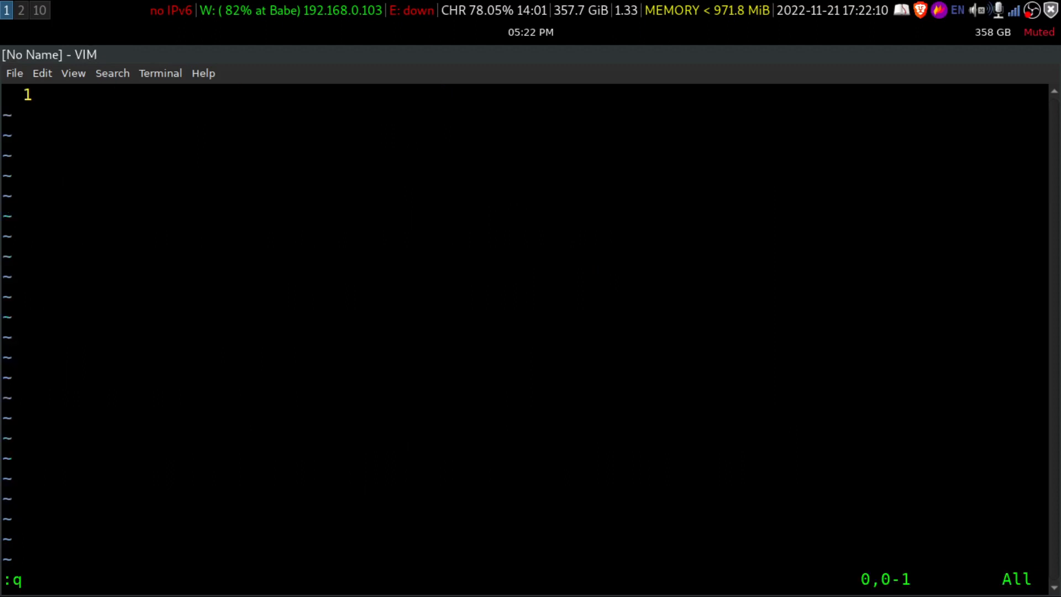
key("Return")
type("vim --")
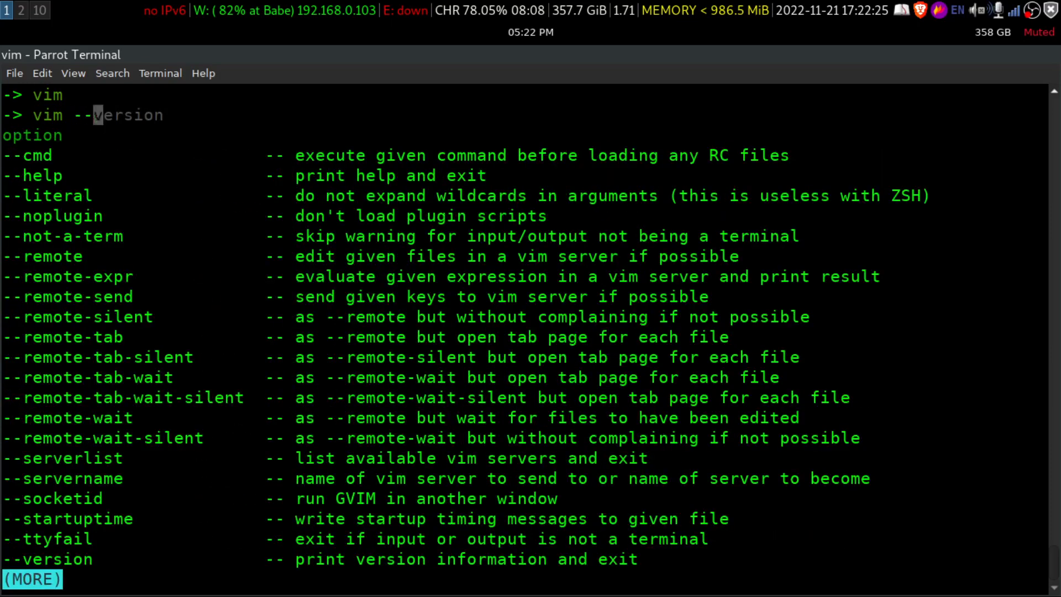
- Run vim --version and review that it is 8.2 with the packages feature listed
key("Return")
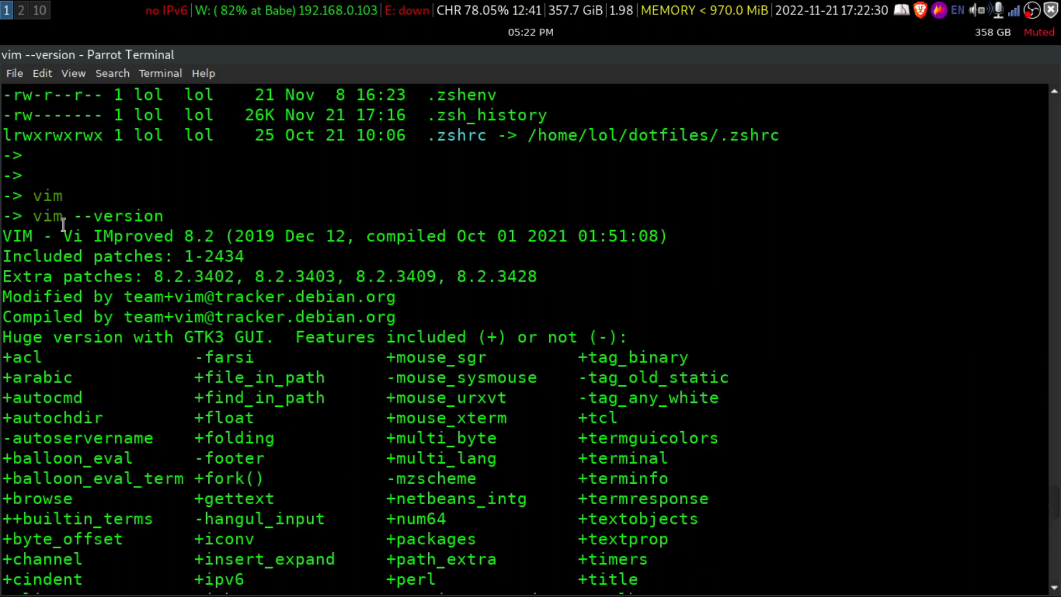
double_click(189, 237)
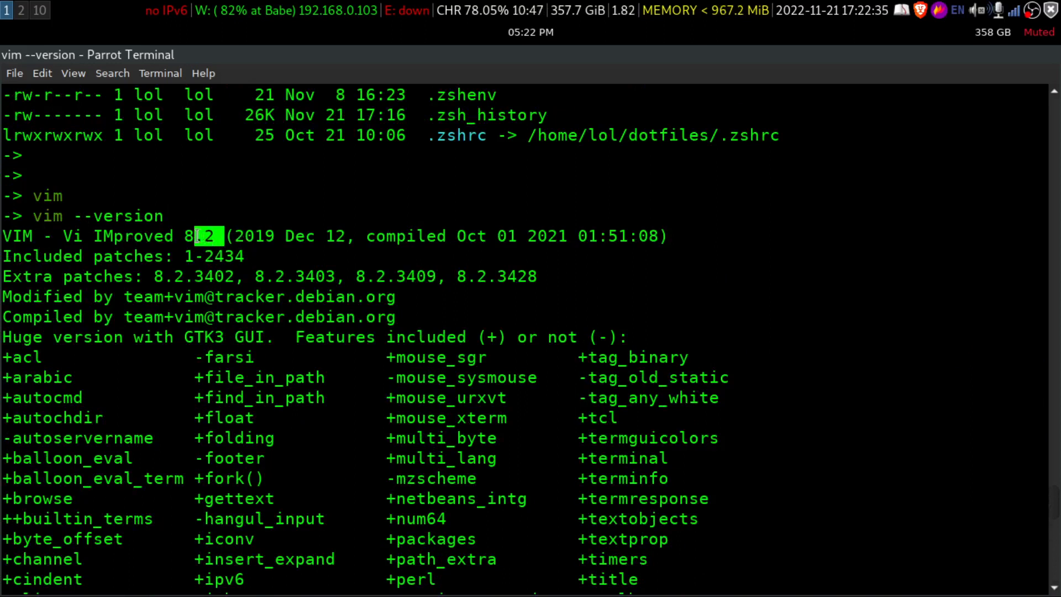
scroll("down", 3)
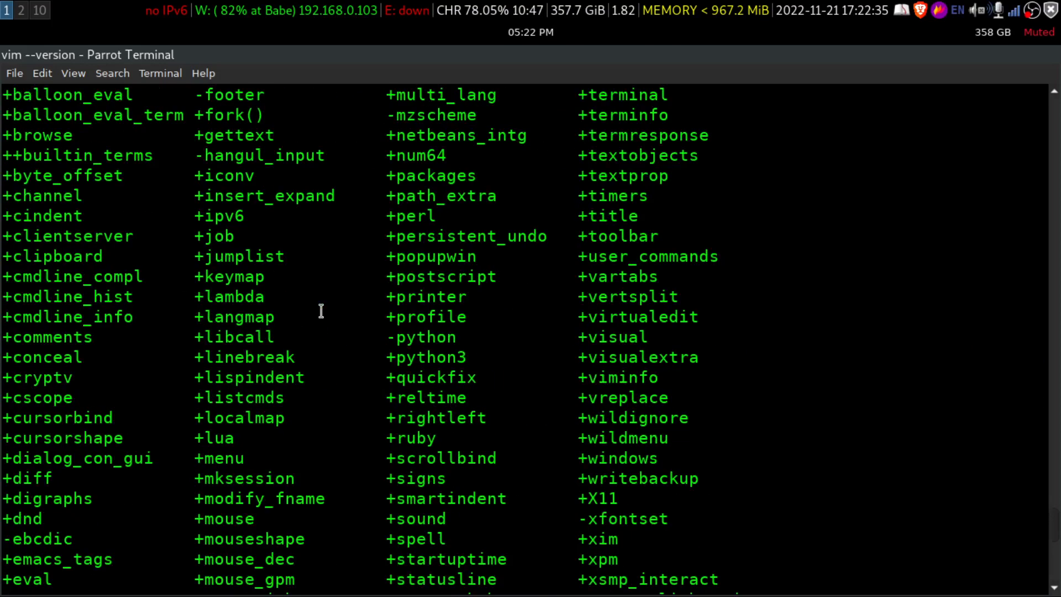
scroll("down", 3)
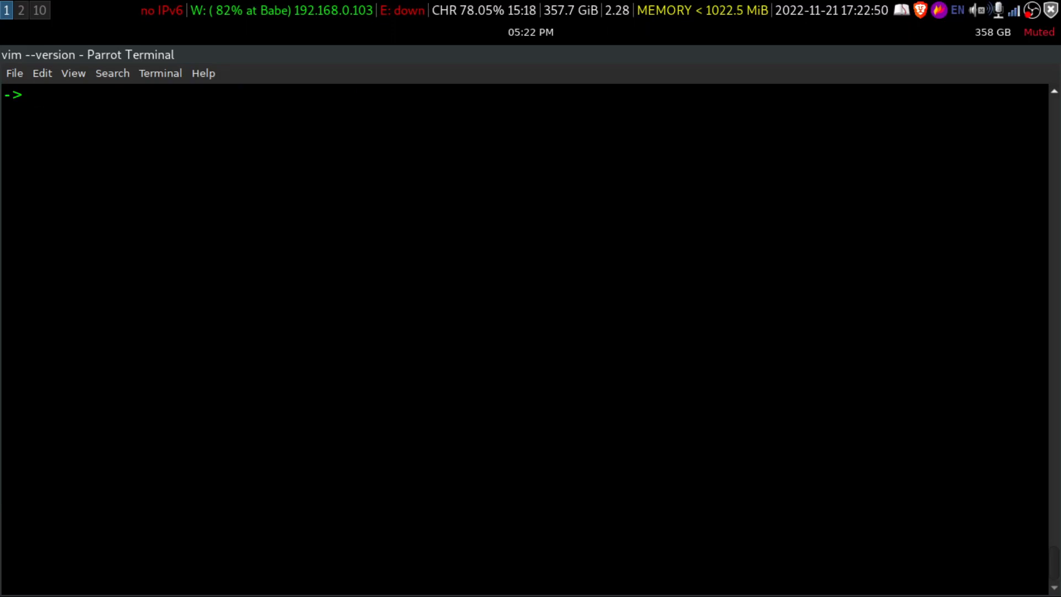
- Change into ~/.vim and list its autoload and pack subdirectories
type("mkdir -p vendor/start")
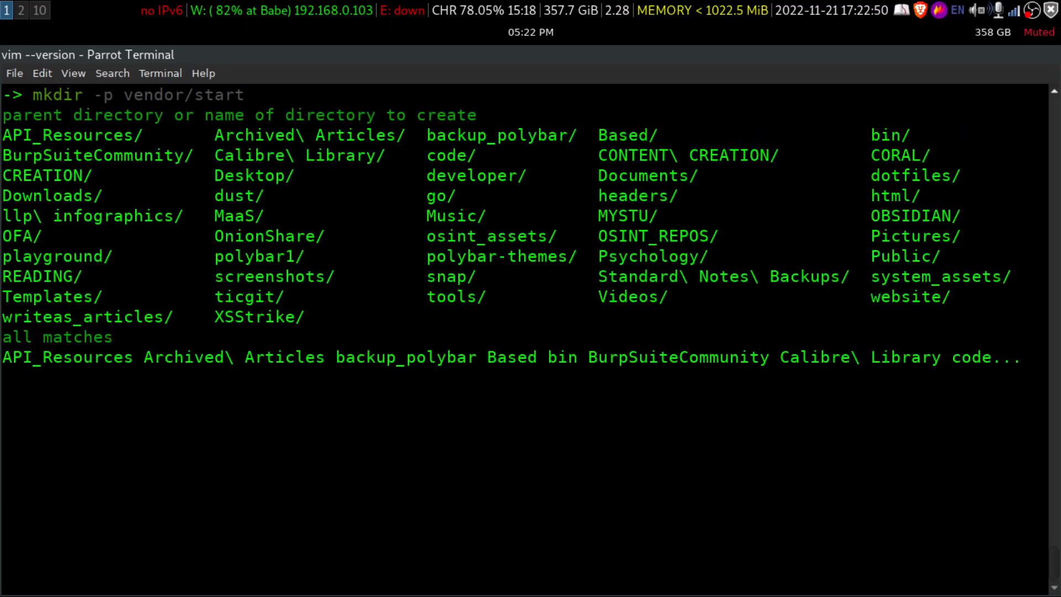
type(".vim")
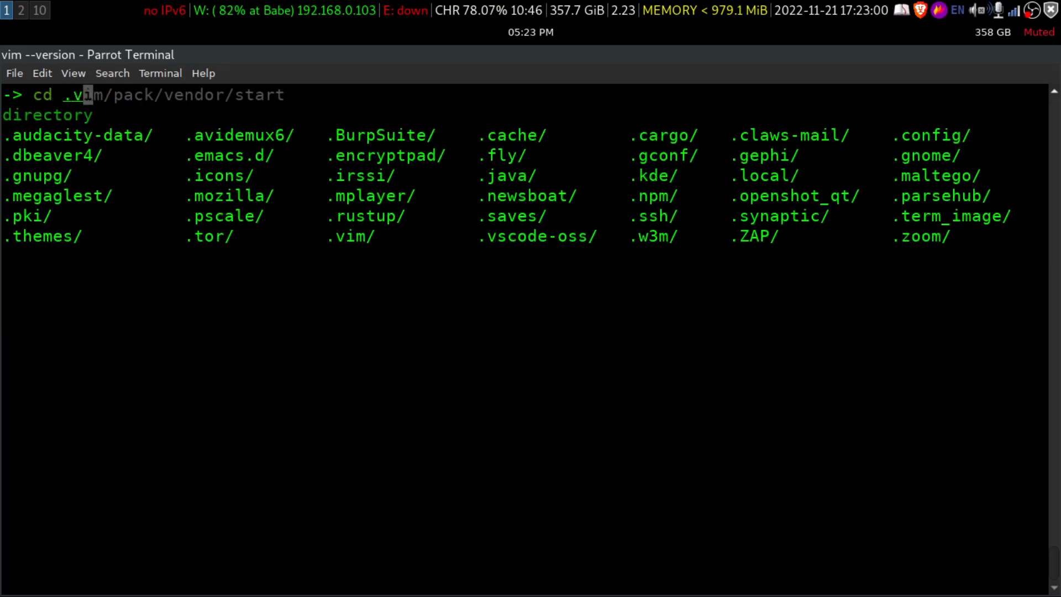
key("Return")
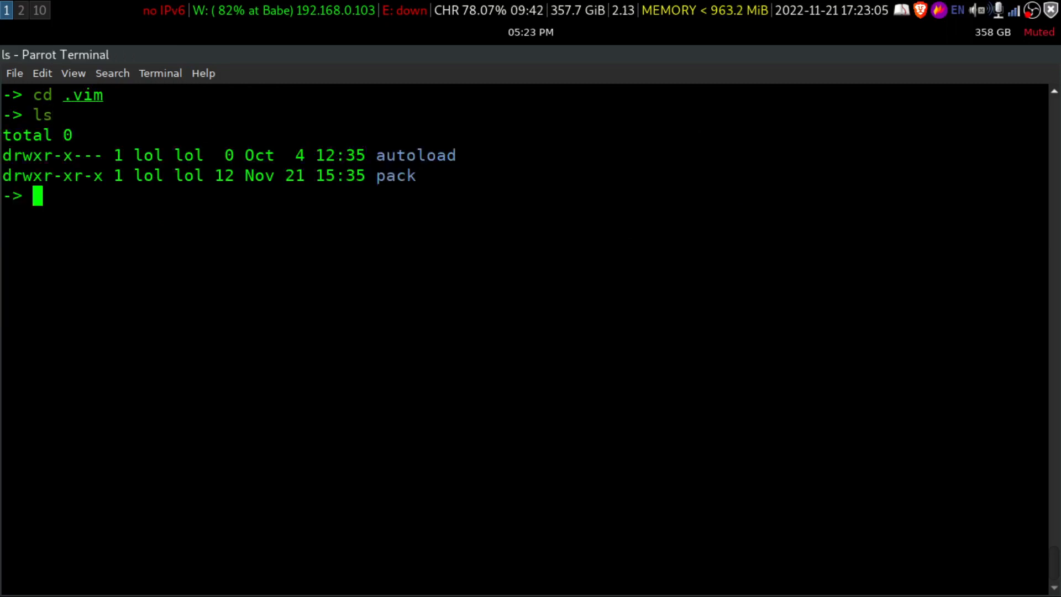
mouse_move(634, 66)
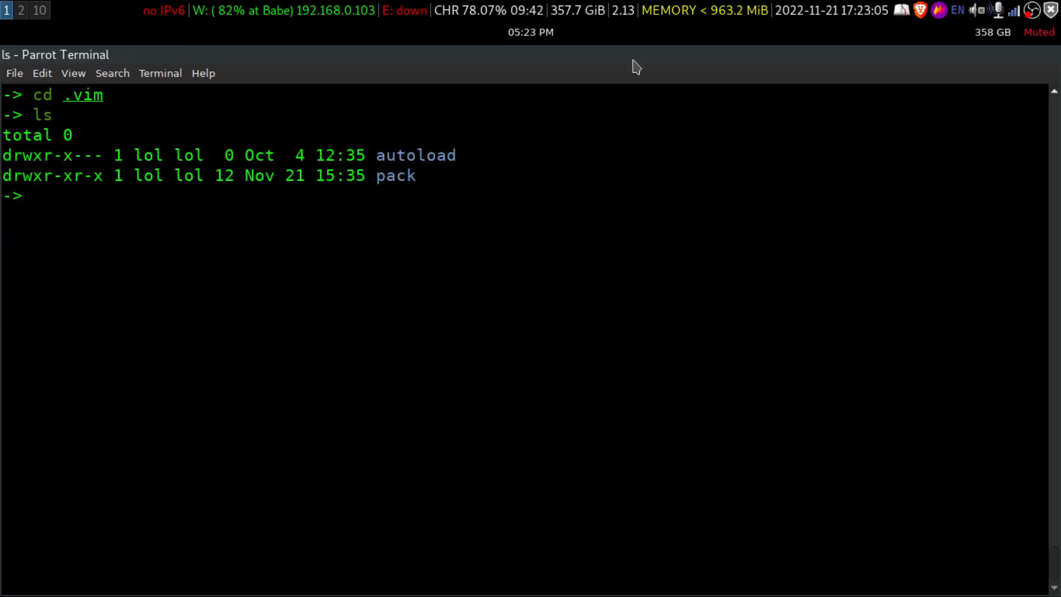
mouse_move(381, 155)
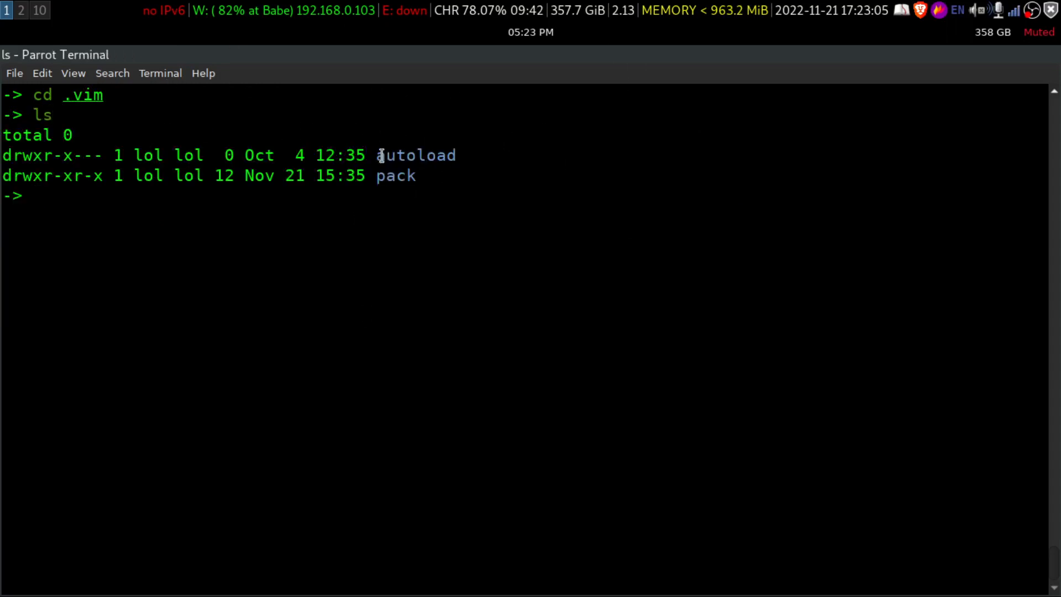
double_click(416, 155)
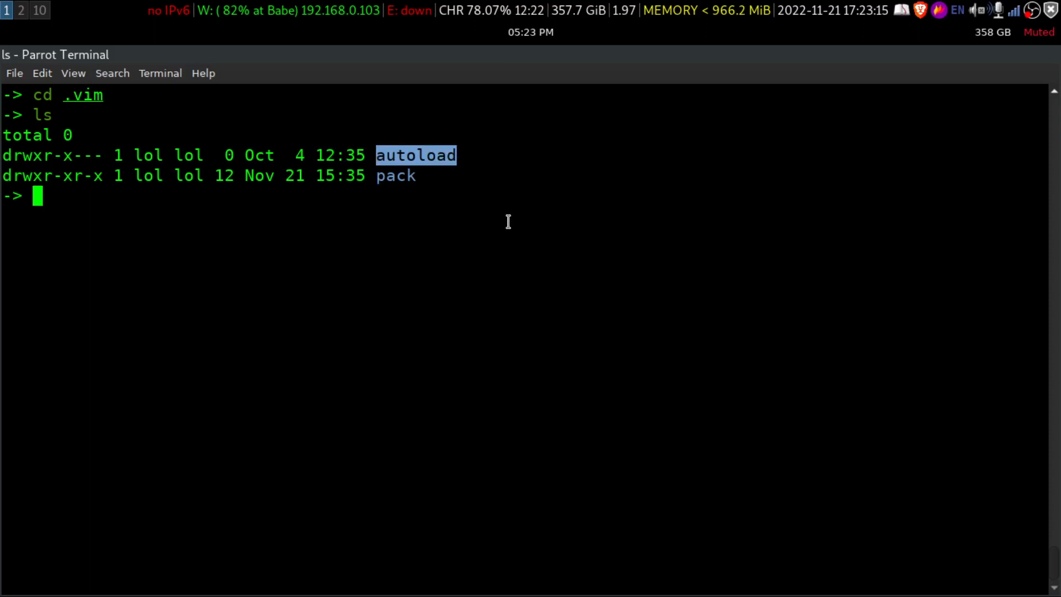
mouse_move(265, 170)
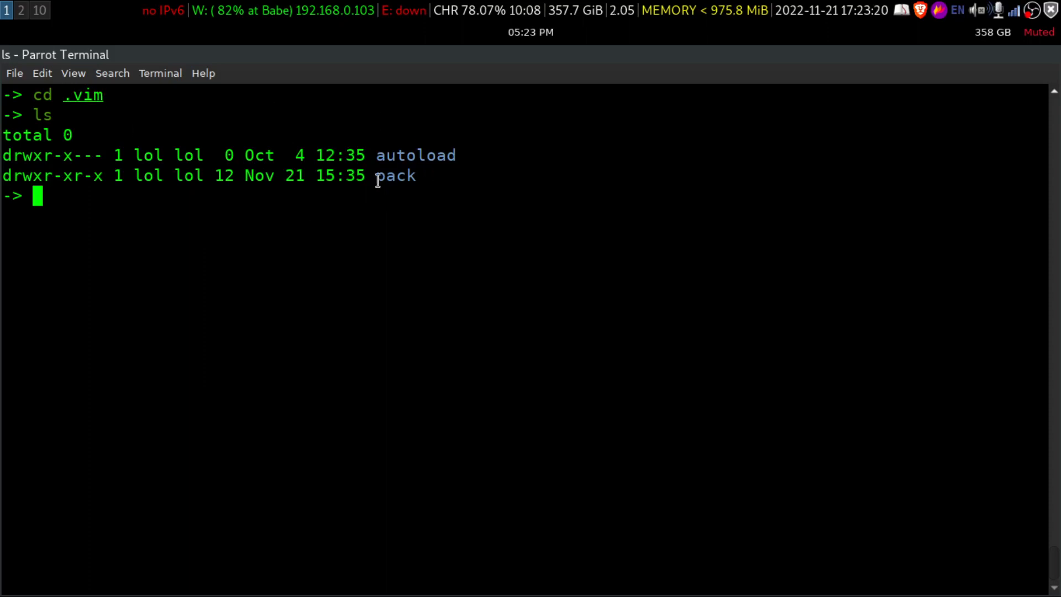
mouse_move(318, 194)
type("cd p")
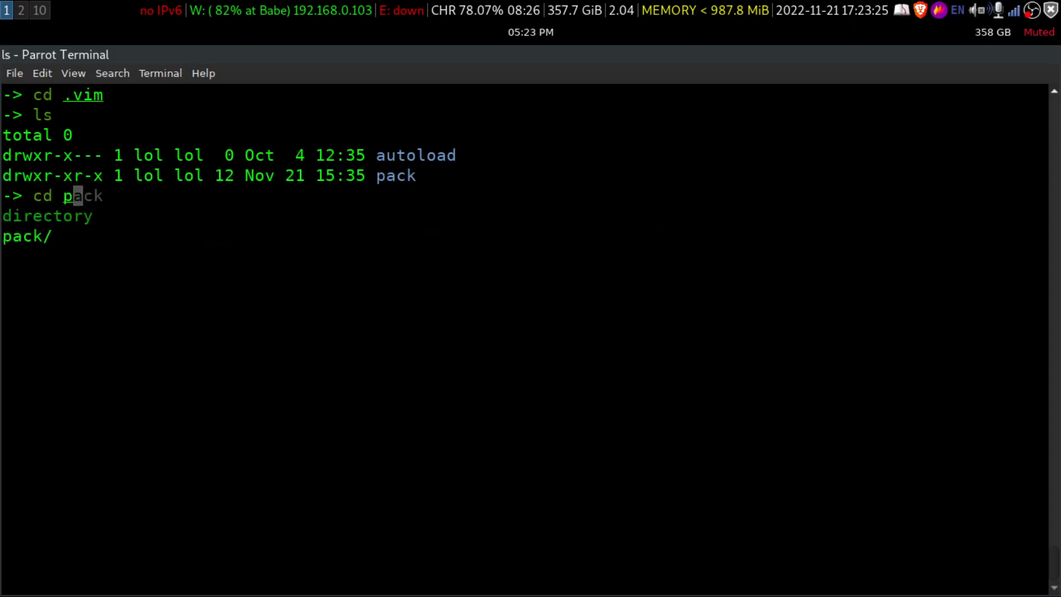
- Descend through pack and vendor into the empty start directory and print its path with pwd
key("Return")
type("ls")
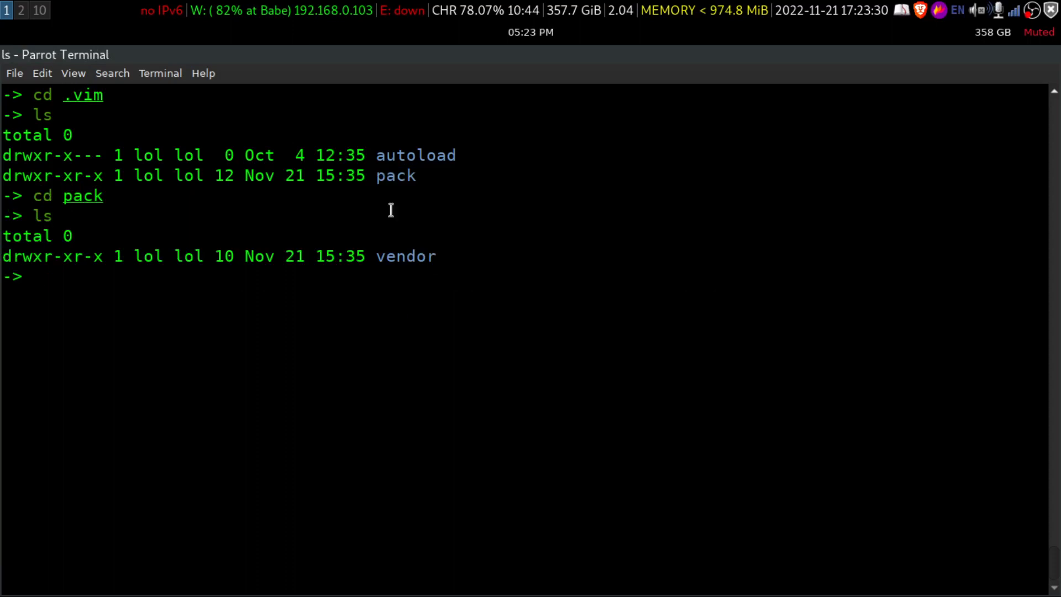
double_click(405, 255)
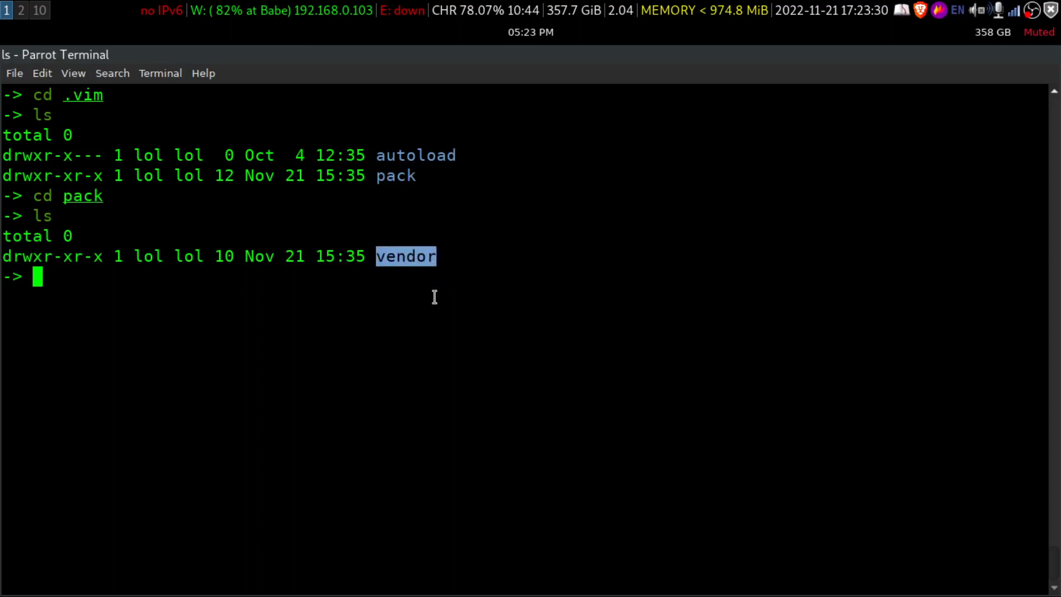
mouse_move(402, 301)
type("cd v")
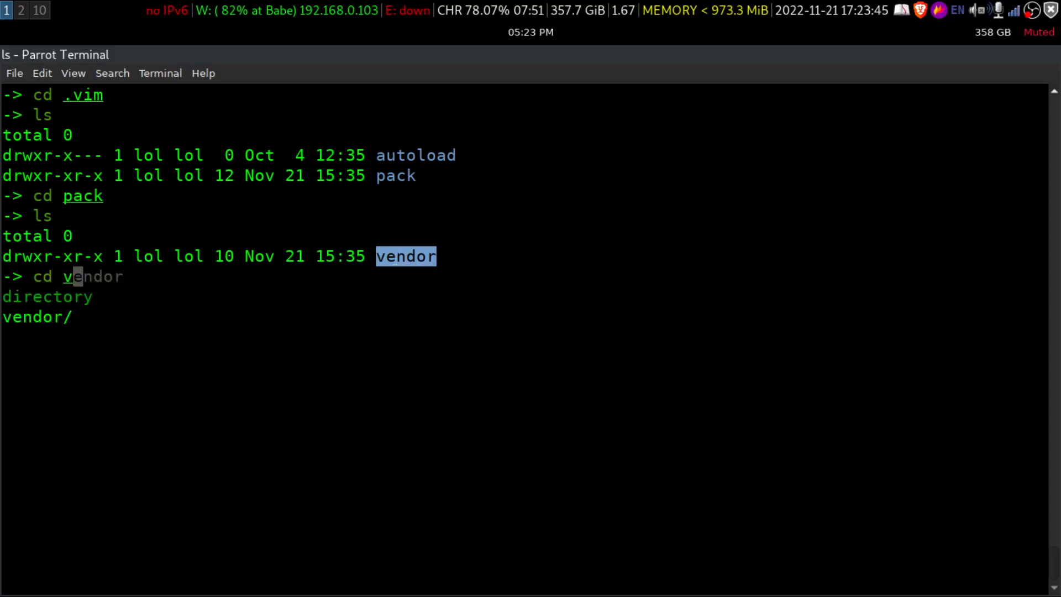
key("Return")
type("ls")
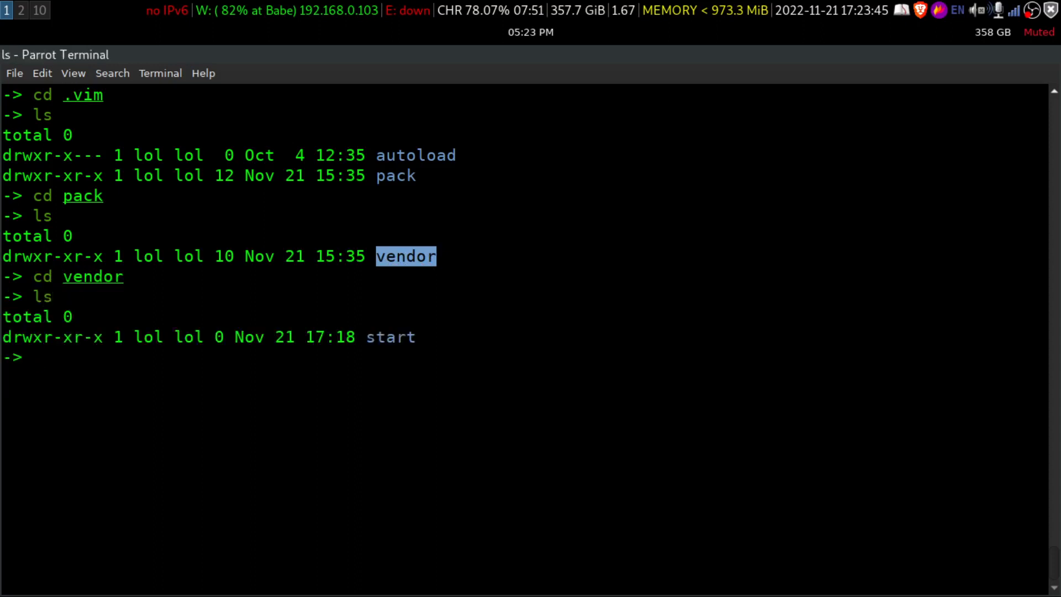
double_click(390, 337)
type("cd start/")
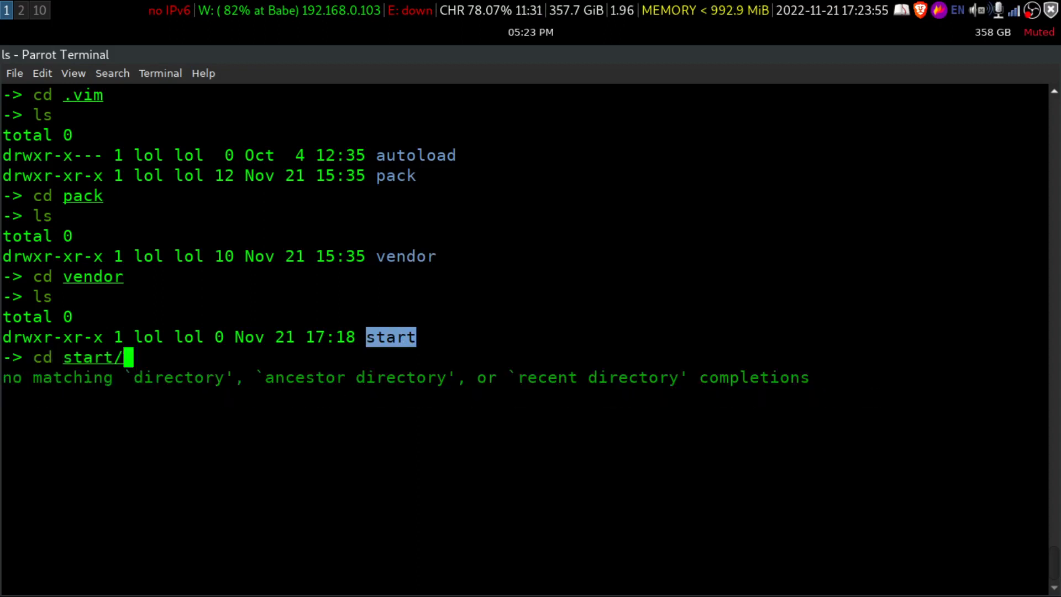
key("Return")
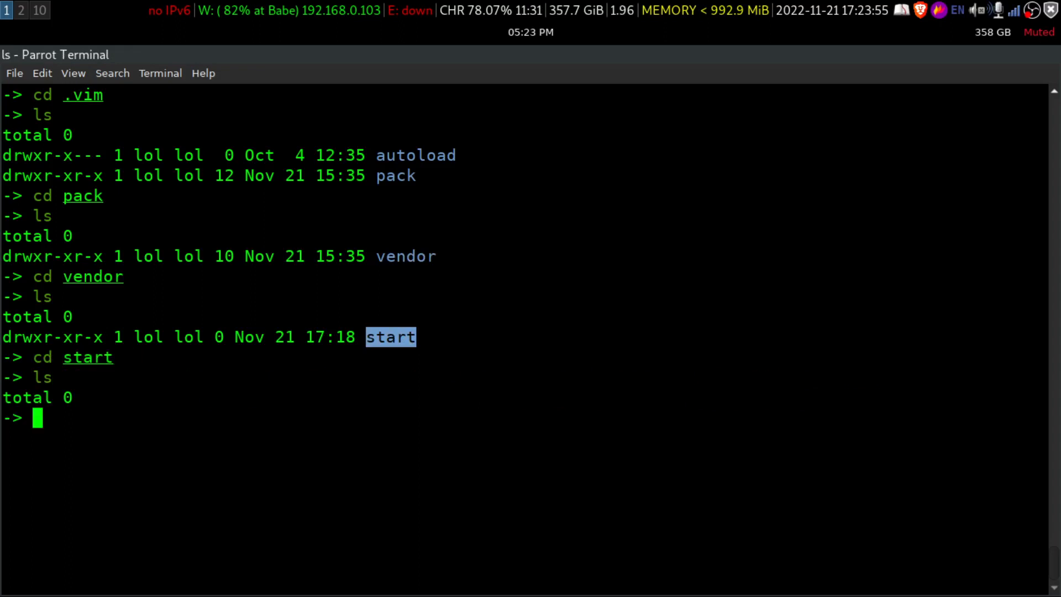
type("pwd")
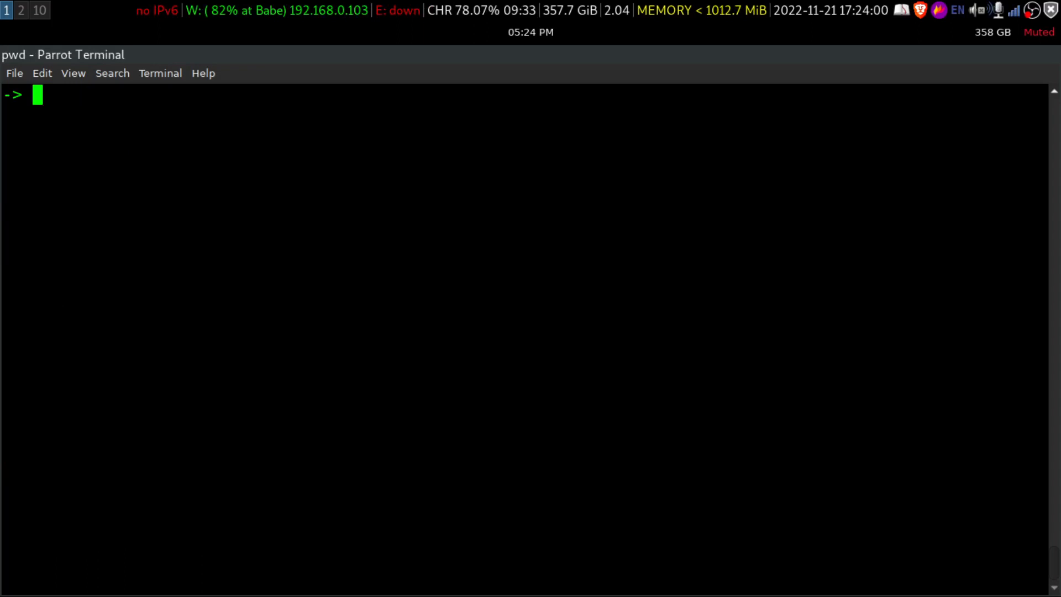
key("Return")
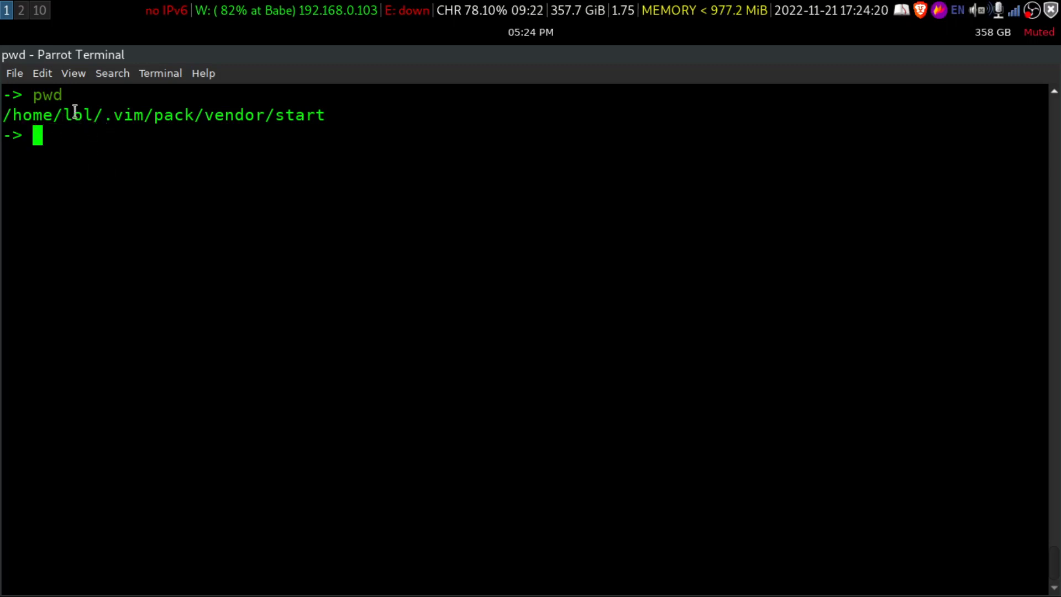
double_click(123, 115)
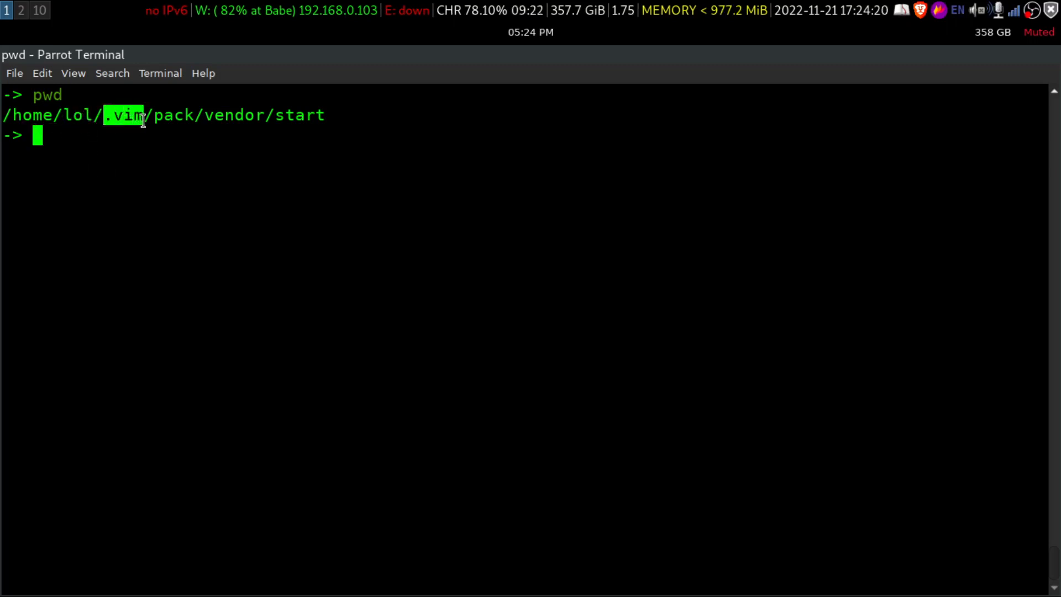
mouse_move(128, 185)
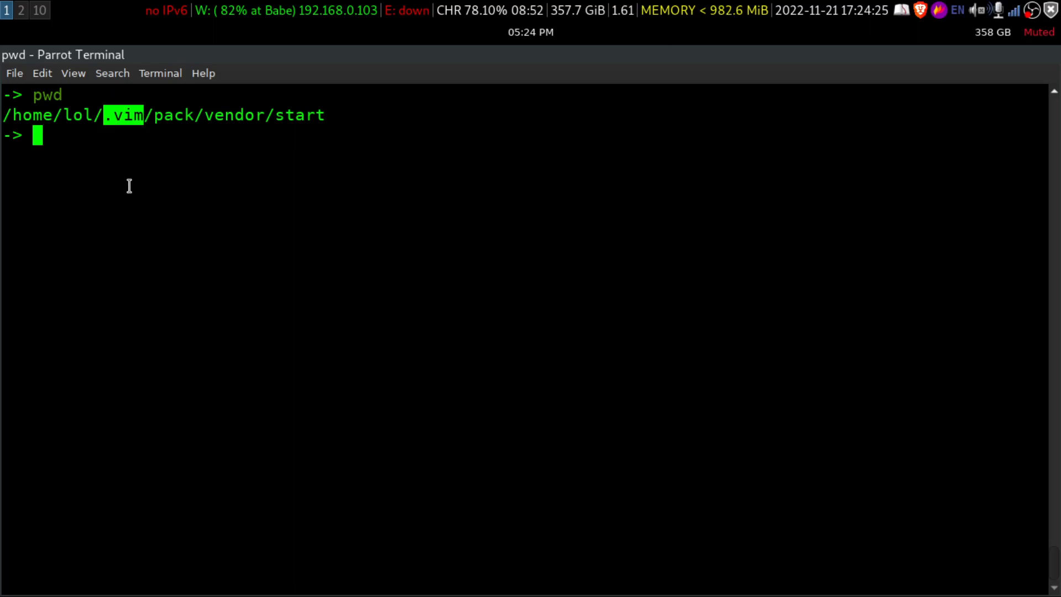
mouse_move(140, 190)
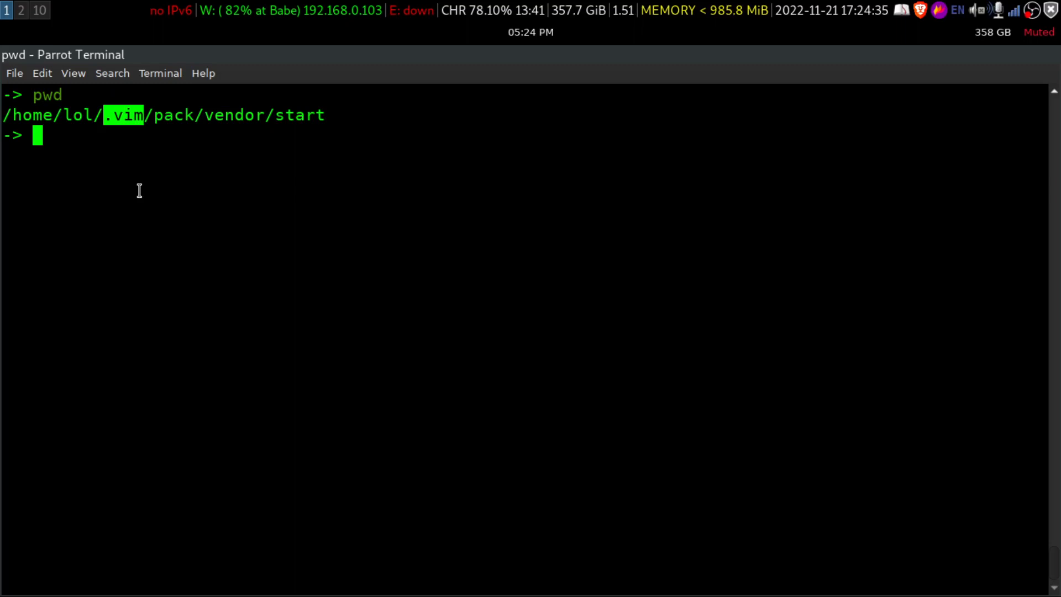
mouse_move(130, 129)
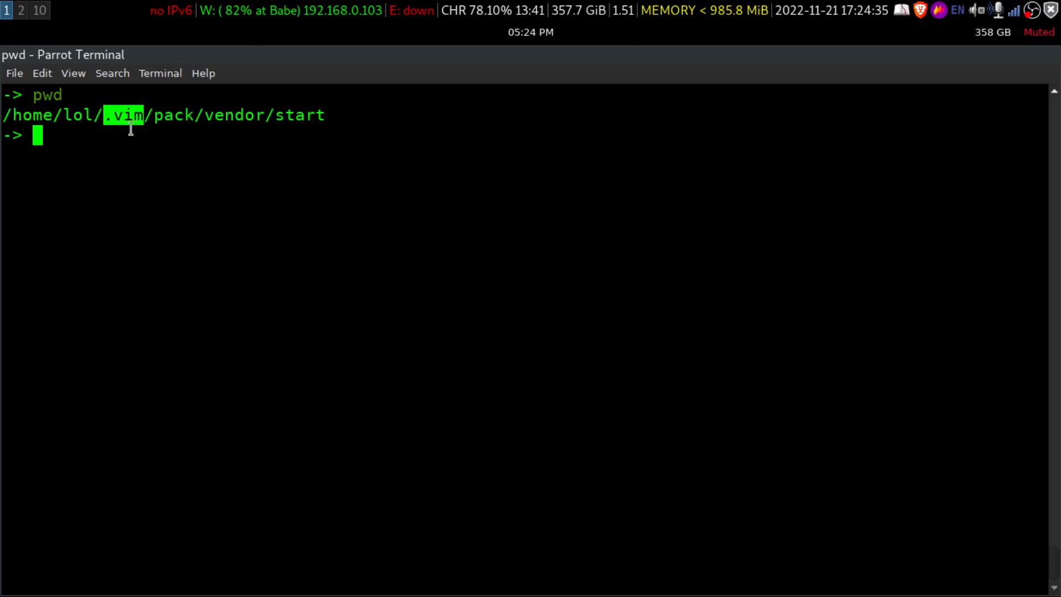
mouse_move(141, 121)
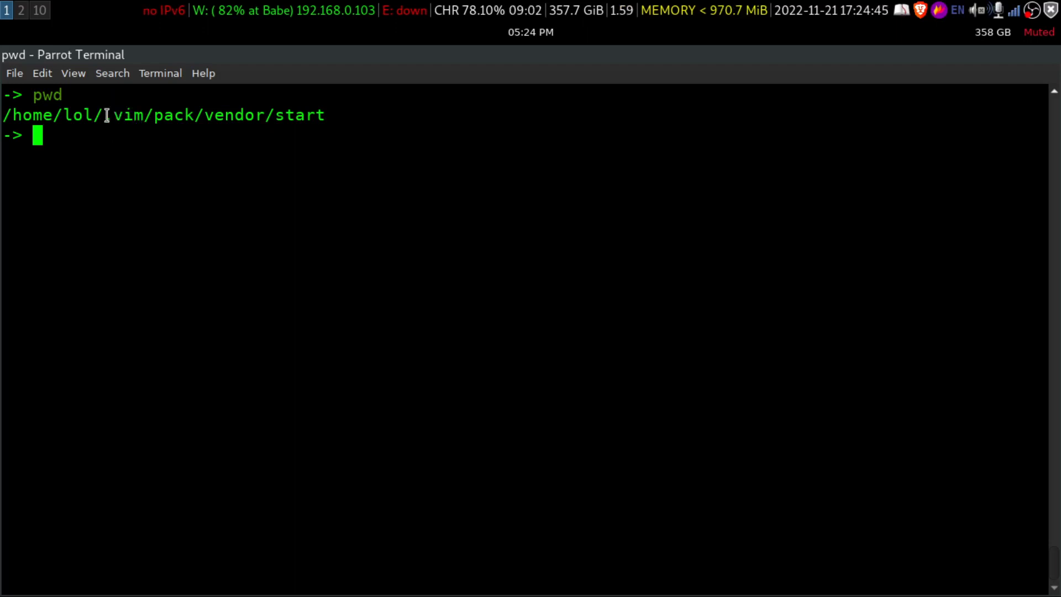
double_click(121, 115)
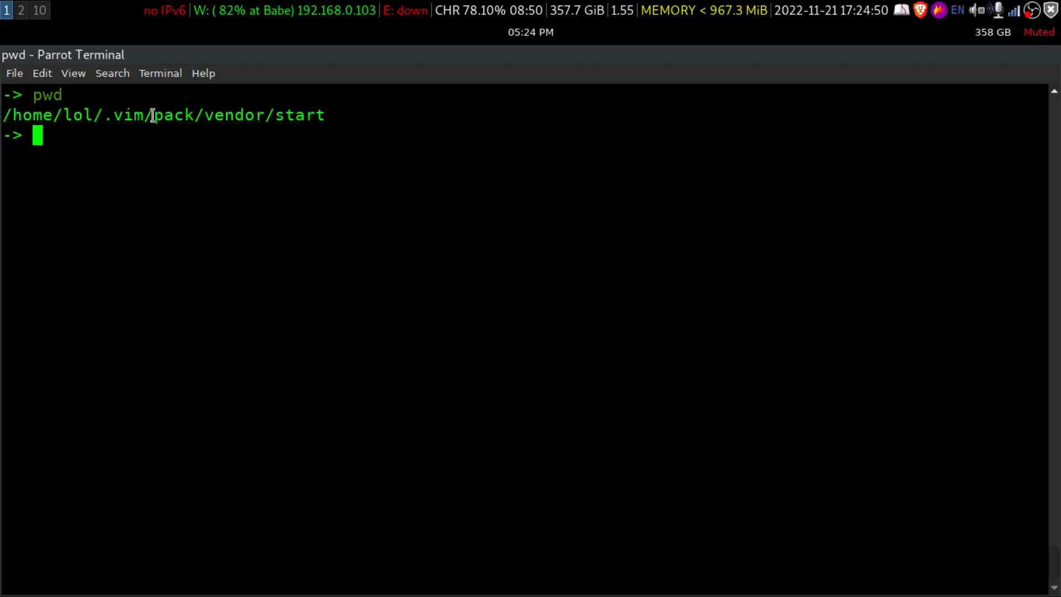
double_click(169, 115)
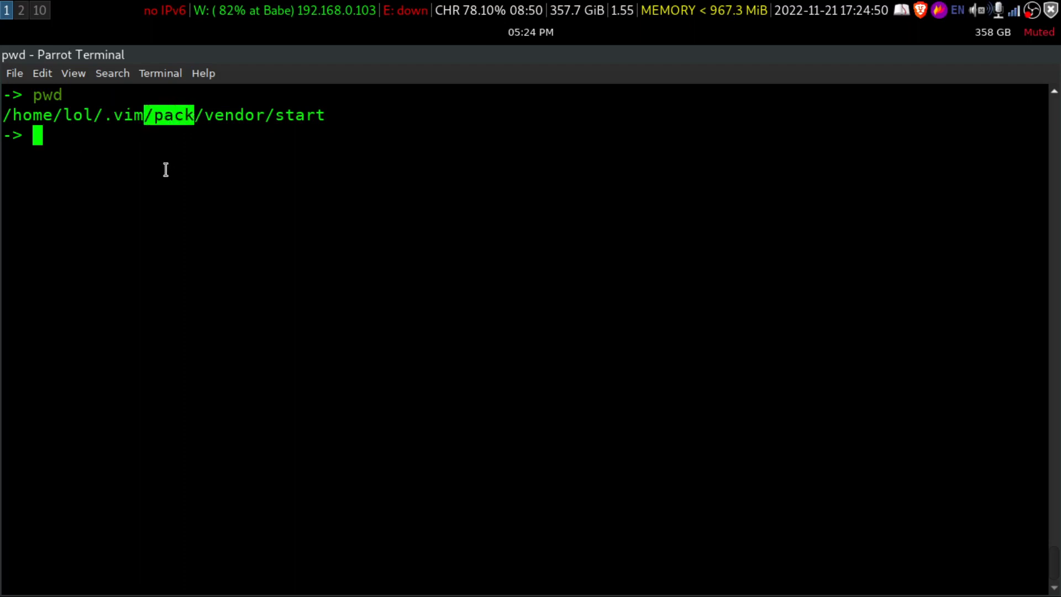
mouse_move(209, 114)
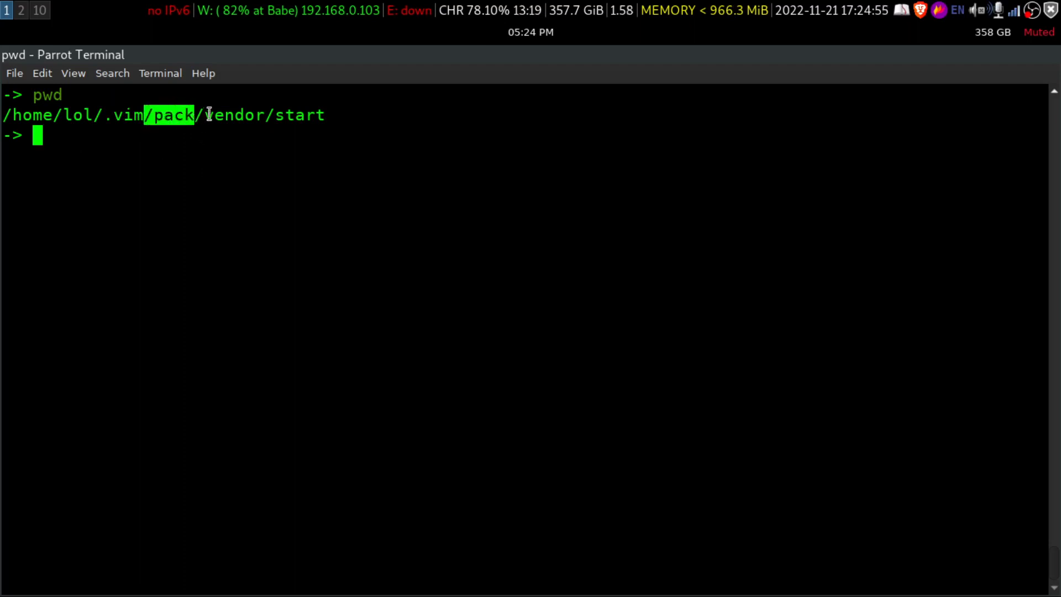
double_click(234, 115)
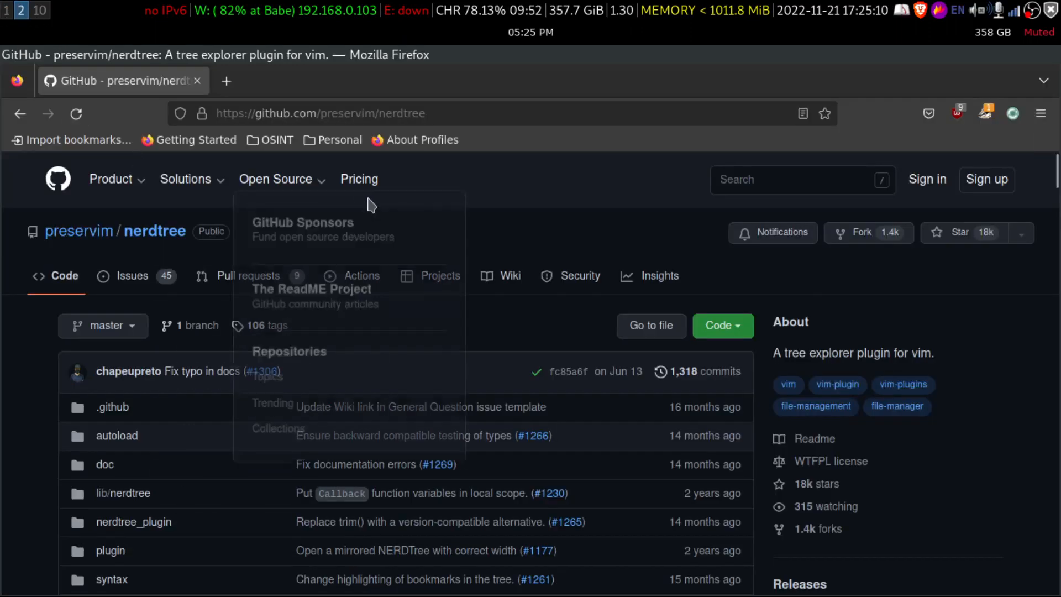
- Copy the HTTPS clone URL of preservim/nerdtree from the Code menu on GitHub
left_click(412, 309)
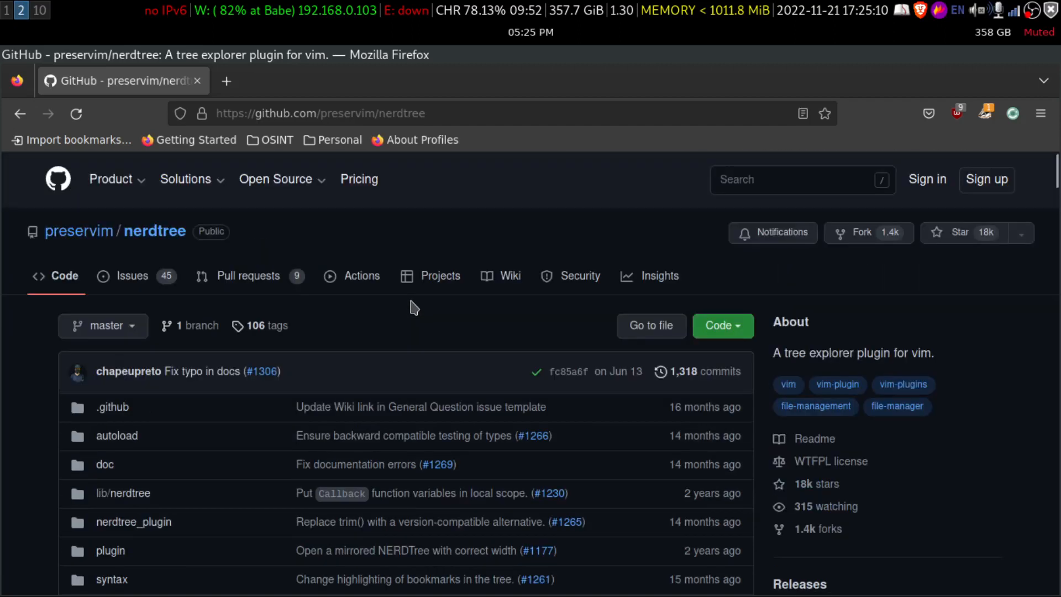
mouse_move(471, 313)
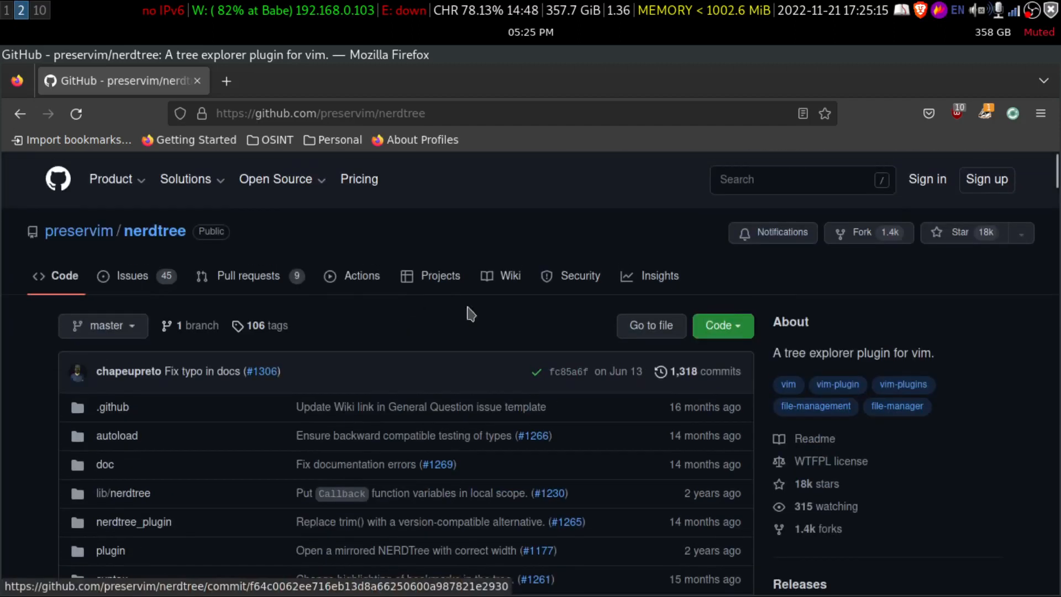
mouse_move(242, 228)
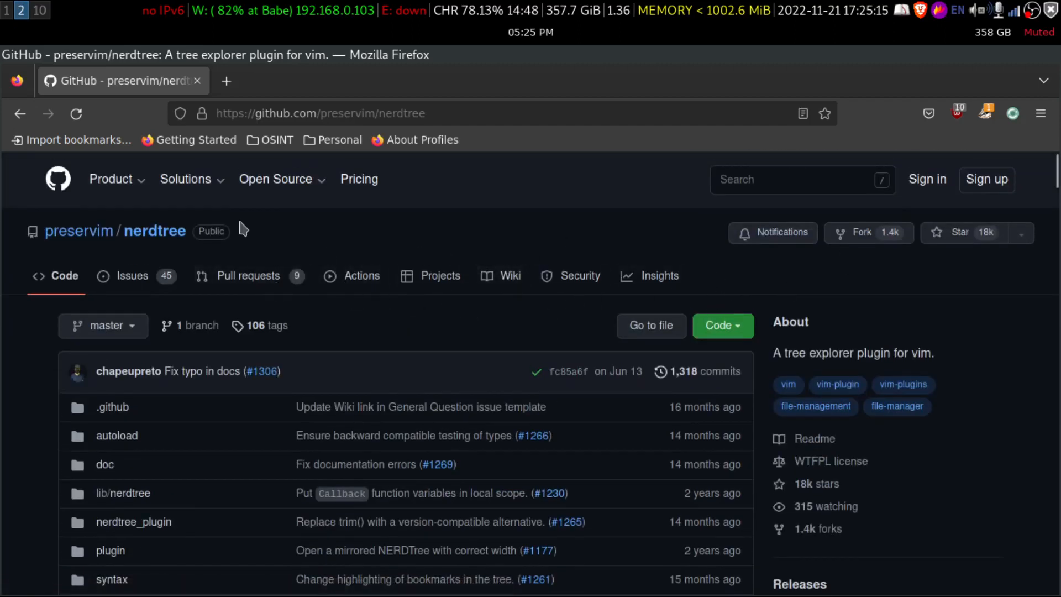
mouse_move(388, 355)
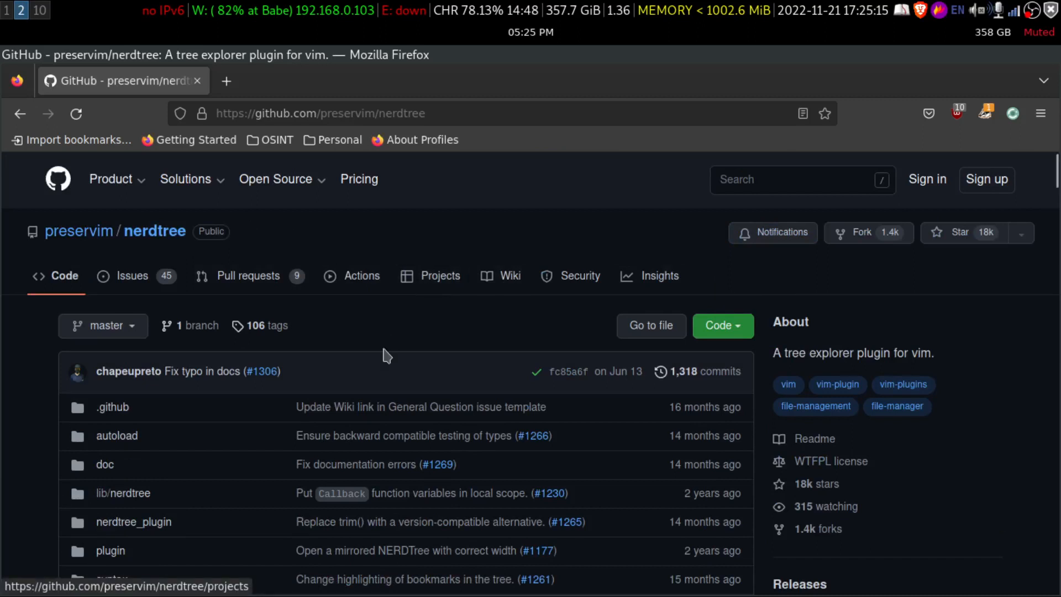
mouse_move(711, 347)
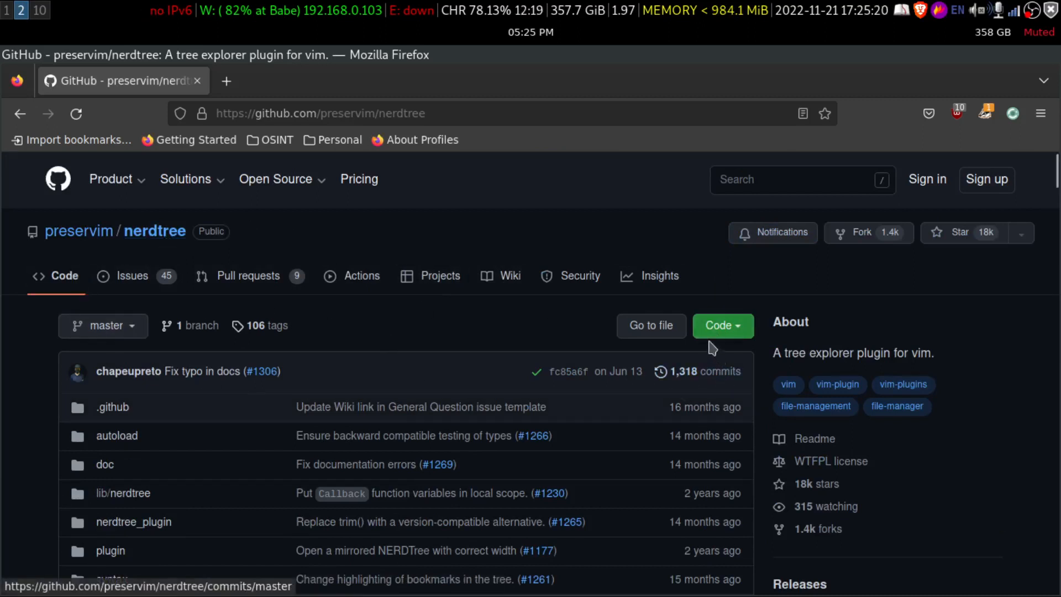
left_click(723, 325)
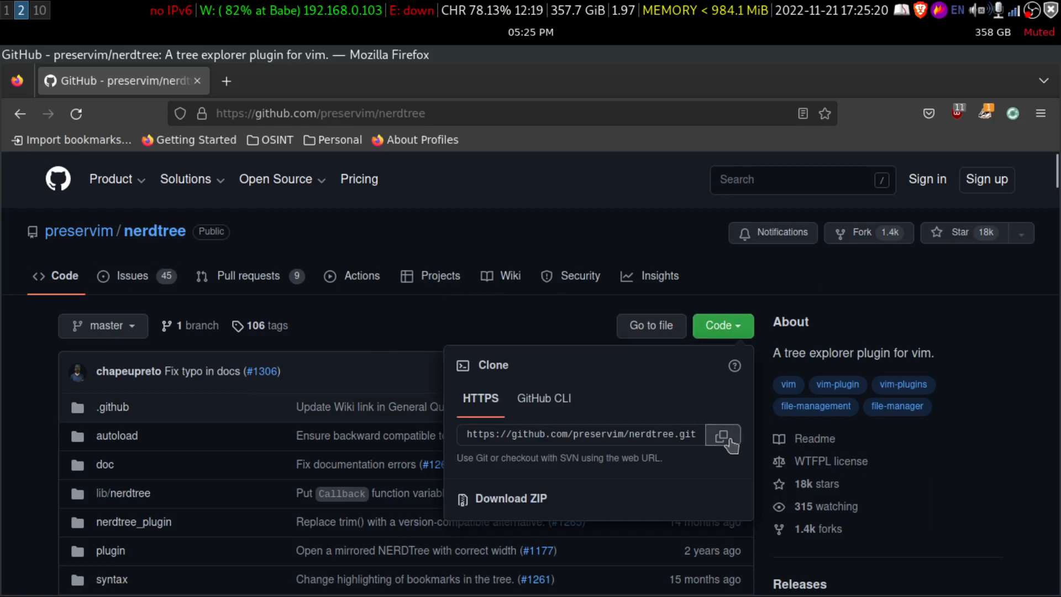
left_click(723, 434)
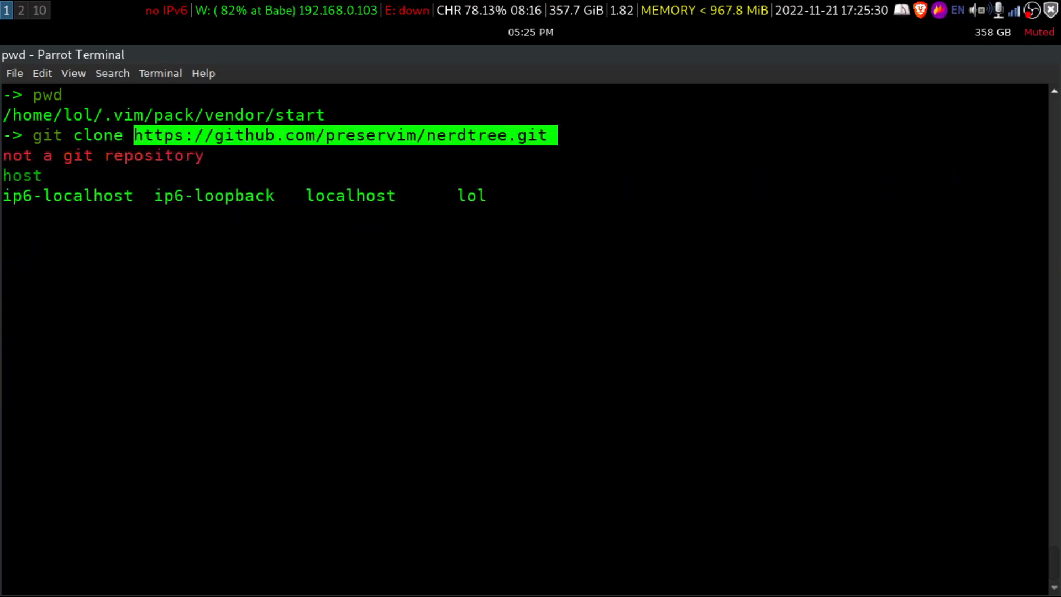
- Run git clone of nerdtree into ~/.vim/pack/vendor/start and wait for it to finish
key("Return")
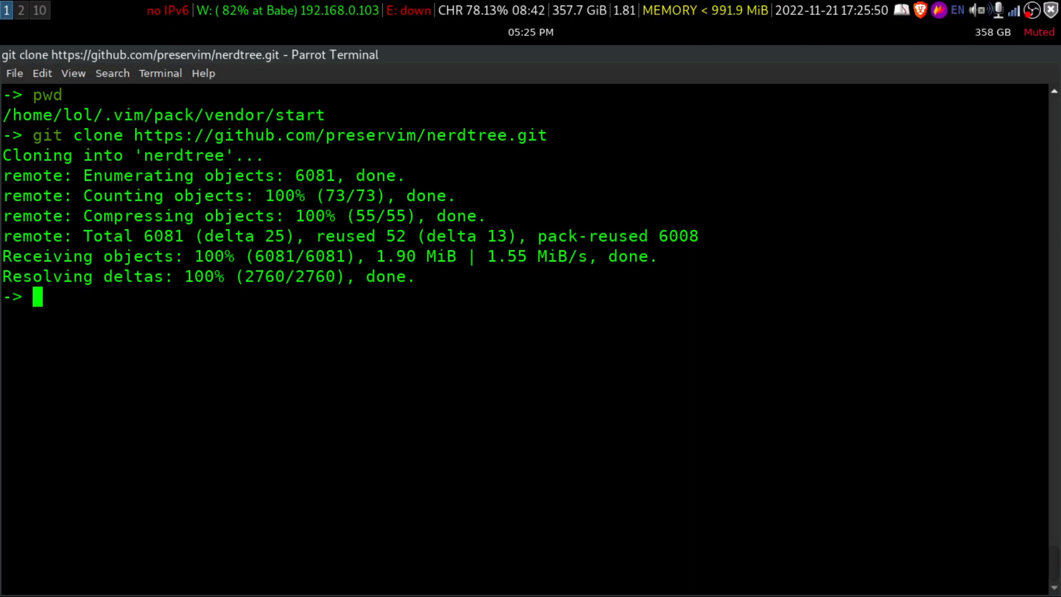
type("vim --version")
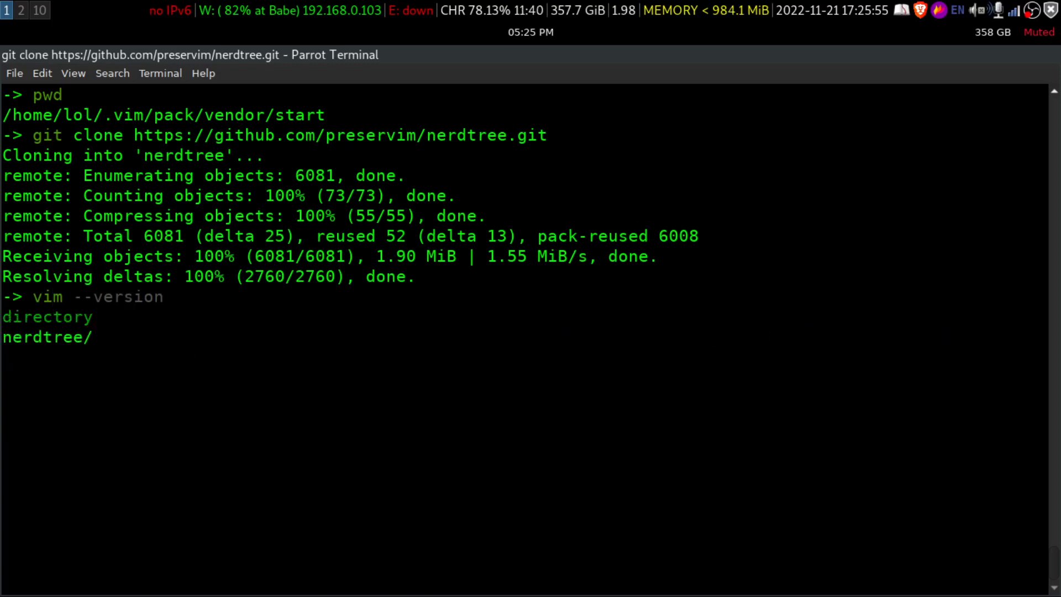
- Relaunch Vim and run :NERDTree, showing the start directory with nerdtree inside
key("Return")
type(":")
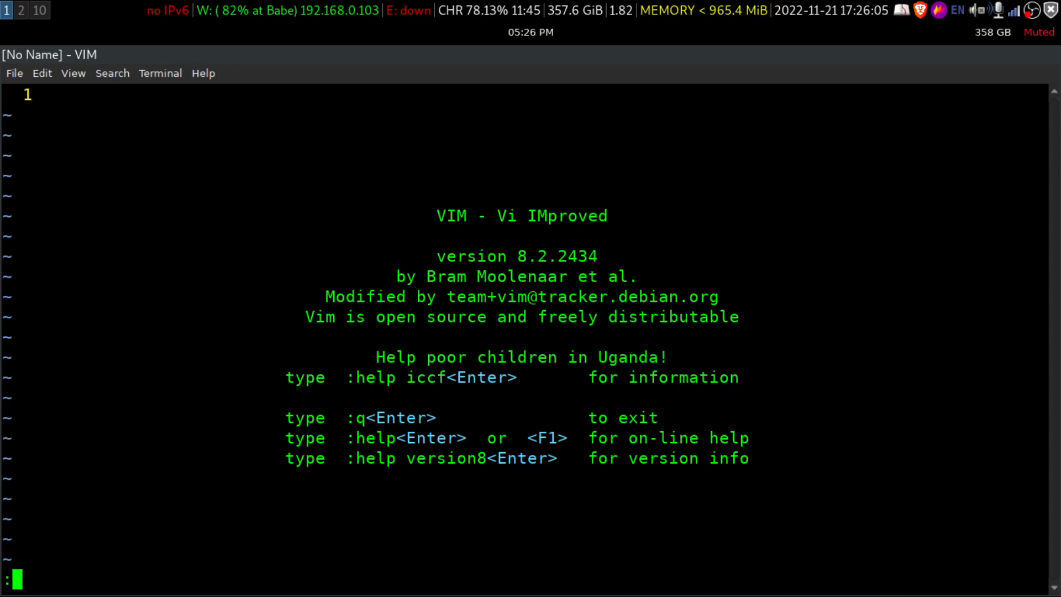
type("NER")
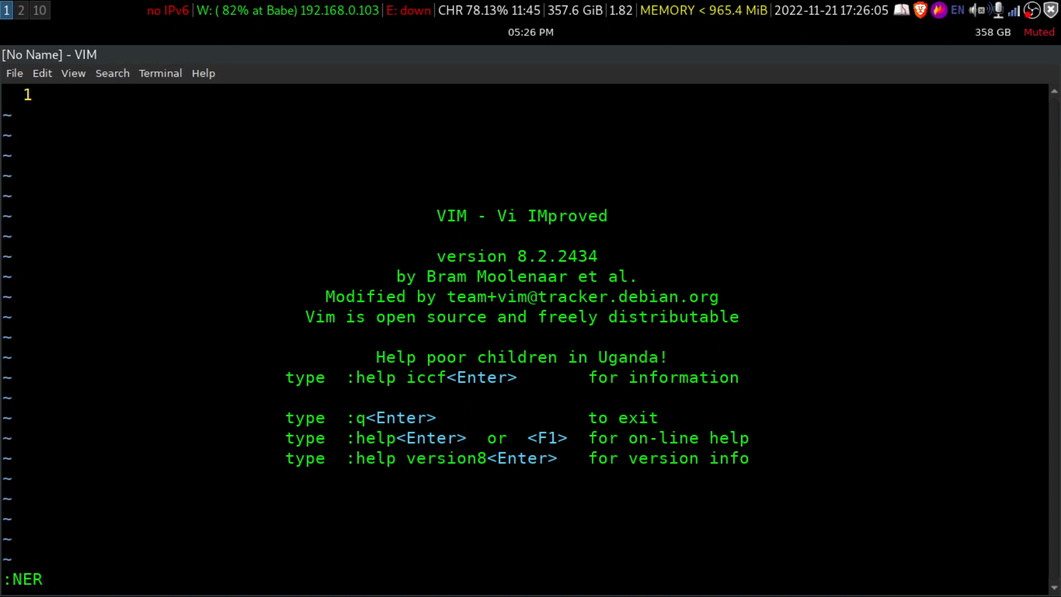
type("DTree")
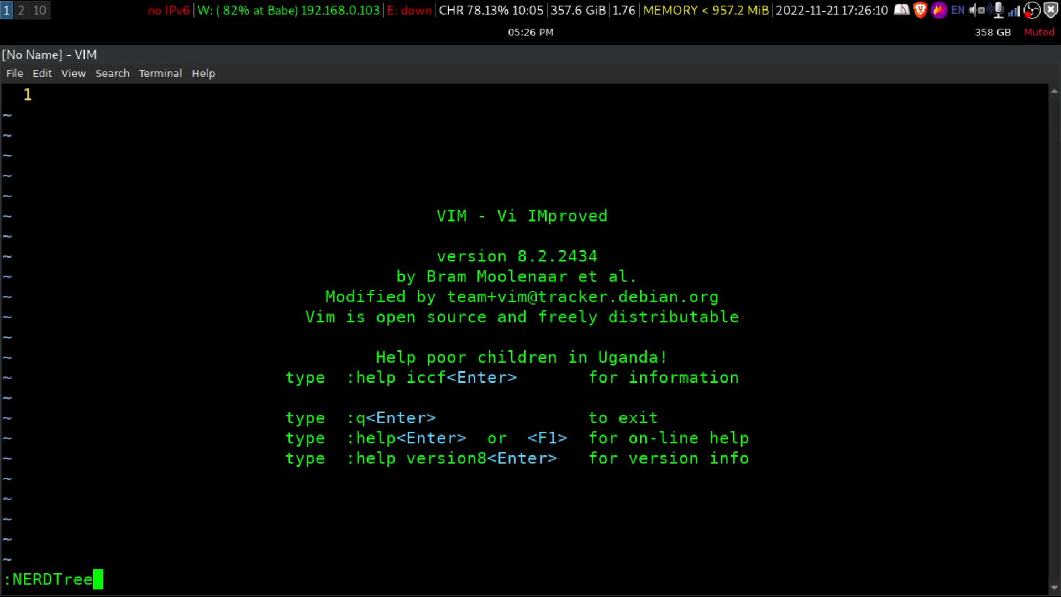
key("Return")
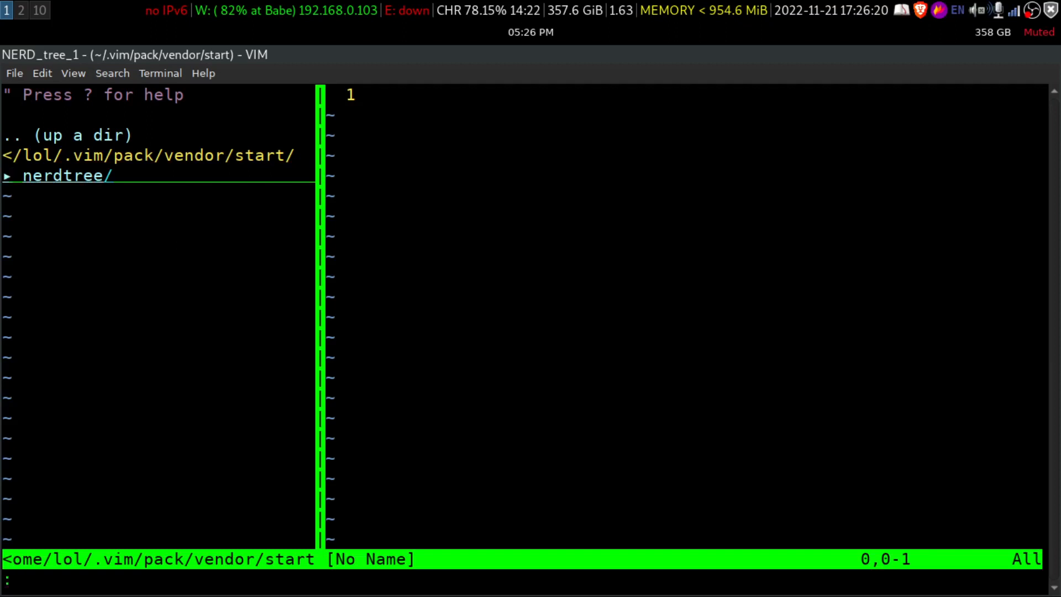
type("NERDTree")
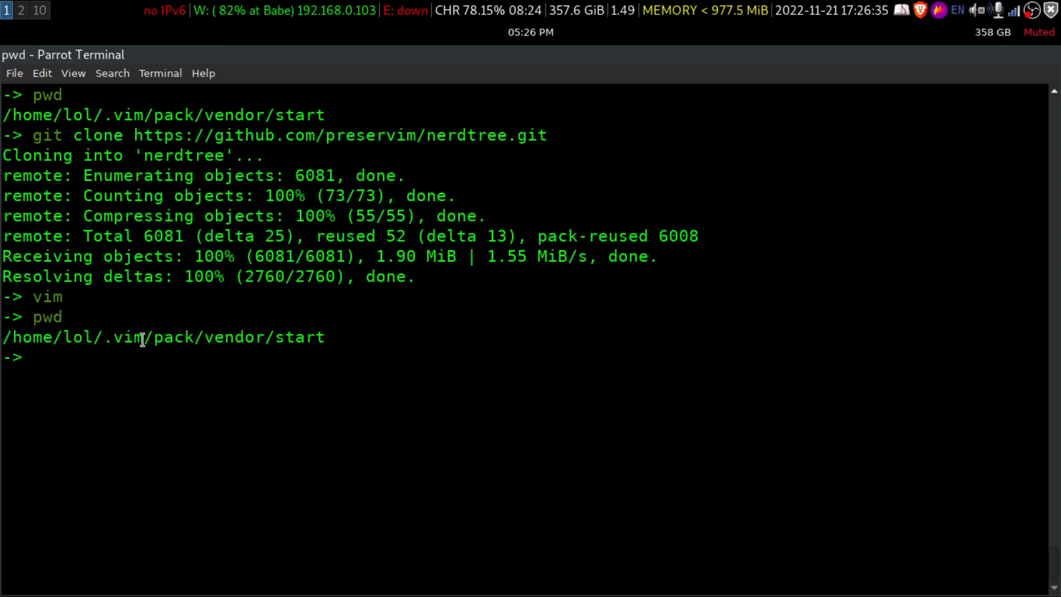
mouse_move(207, 342)
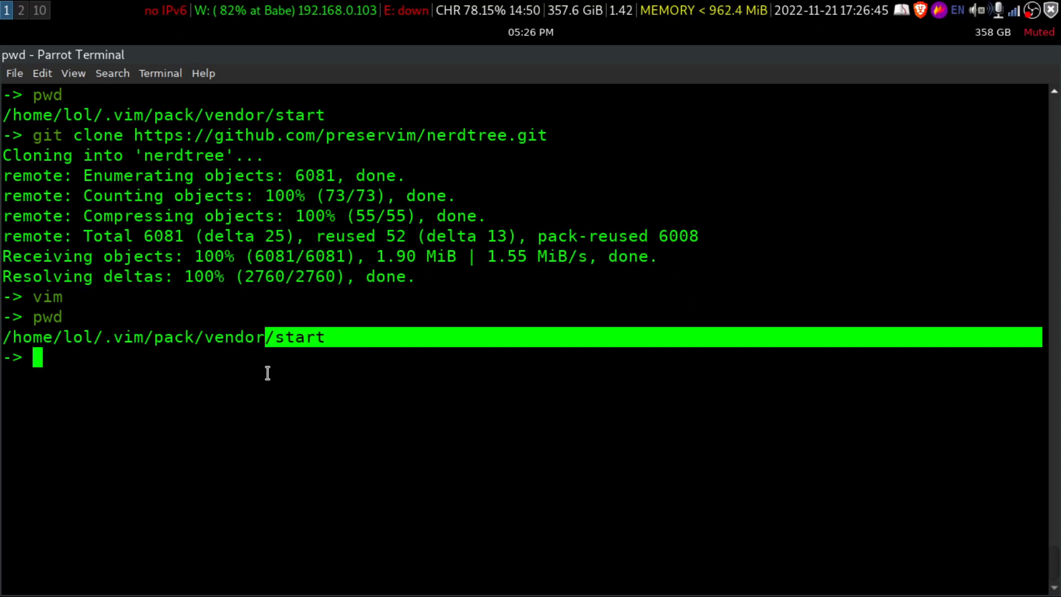
mouse_move(172, 189)
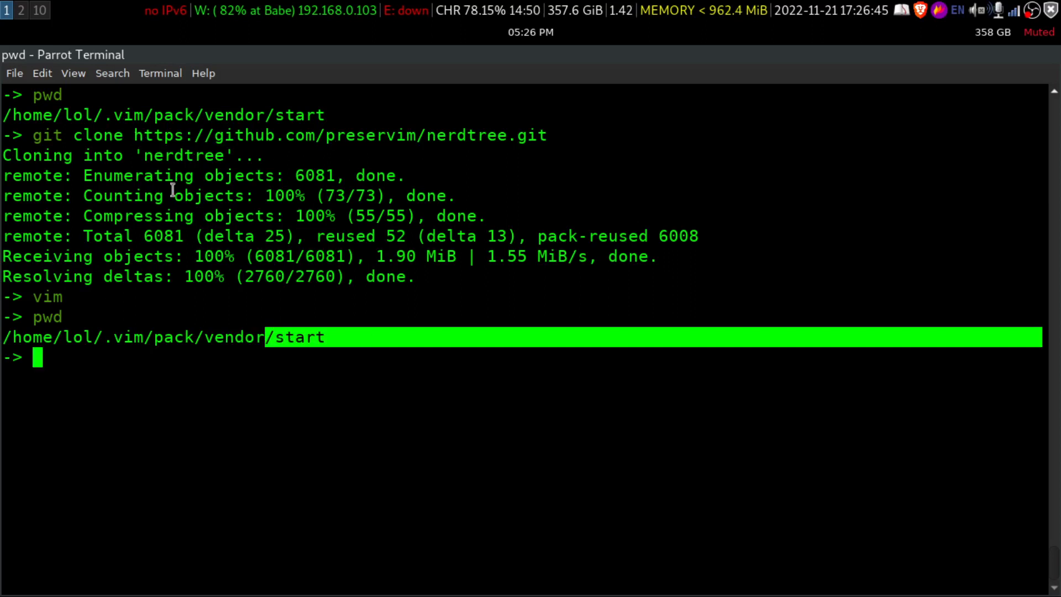
mouse_move(191, 291)
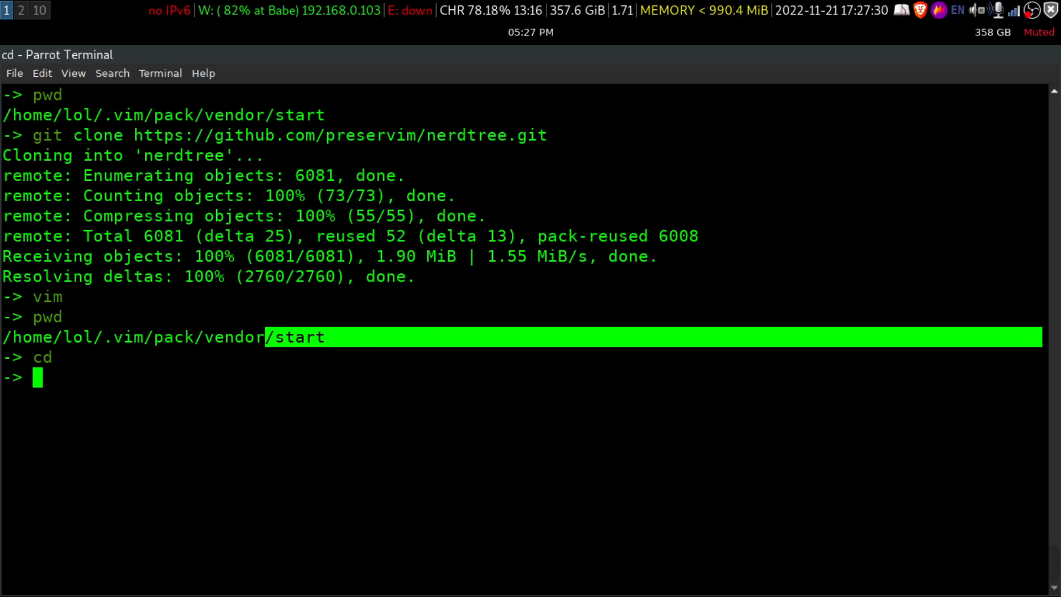
- Change into the .config/nvim folder using Tab completion
type("cd")
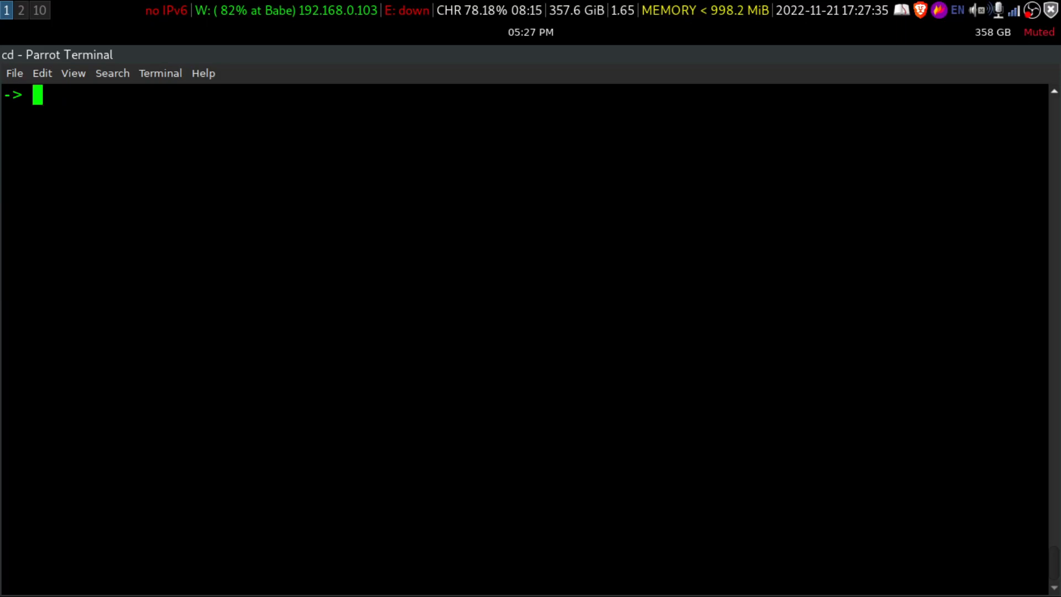
type("cd start")
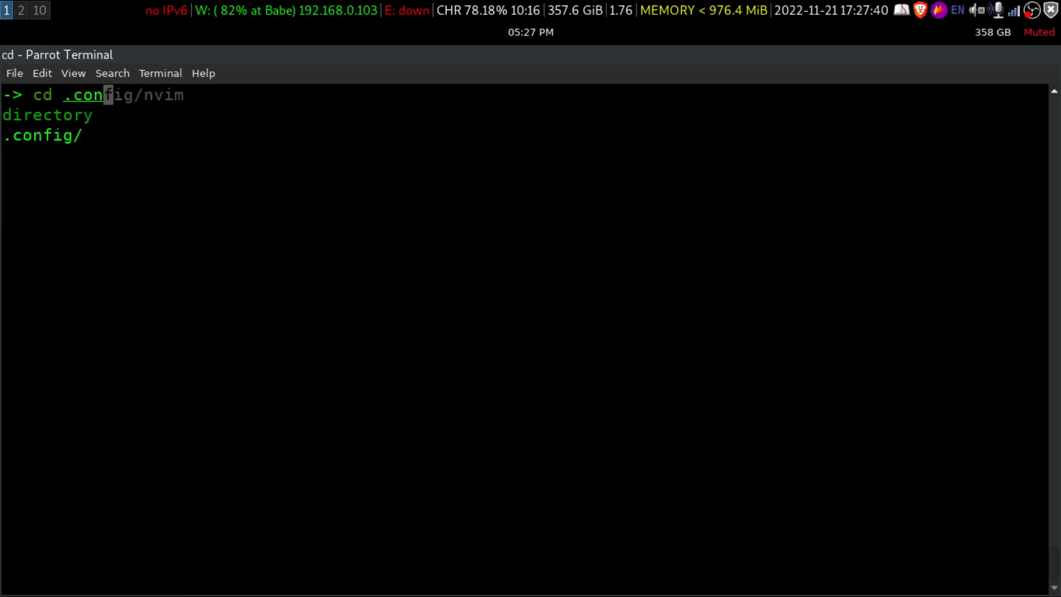
key("Tab")
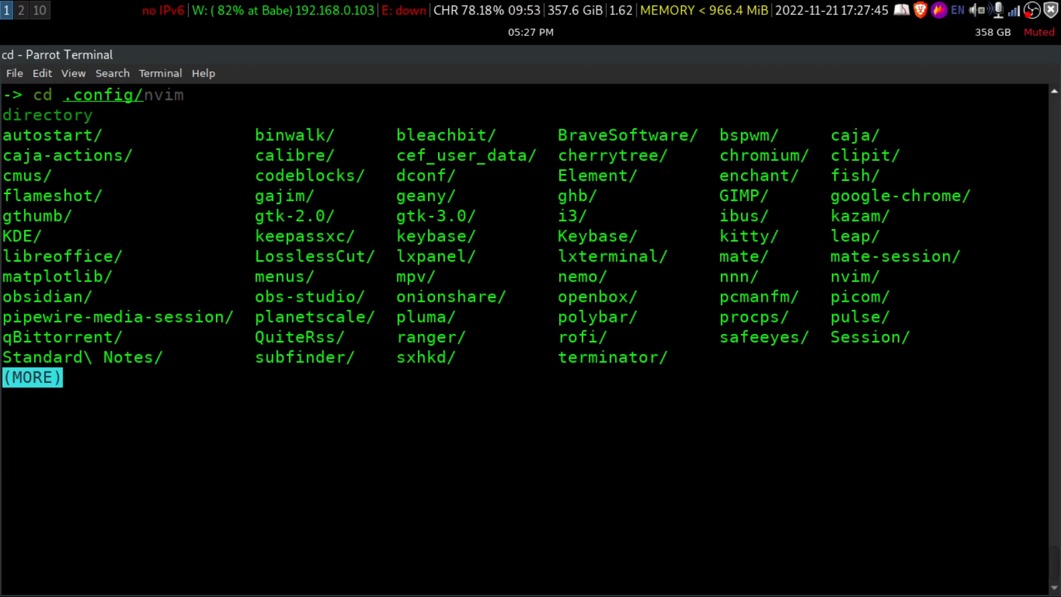
type("nvim")
key("Return")
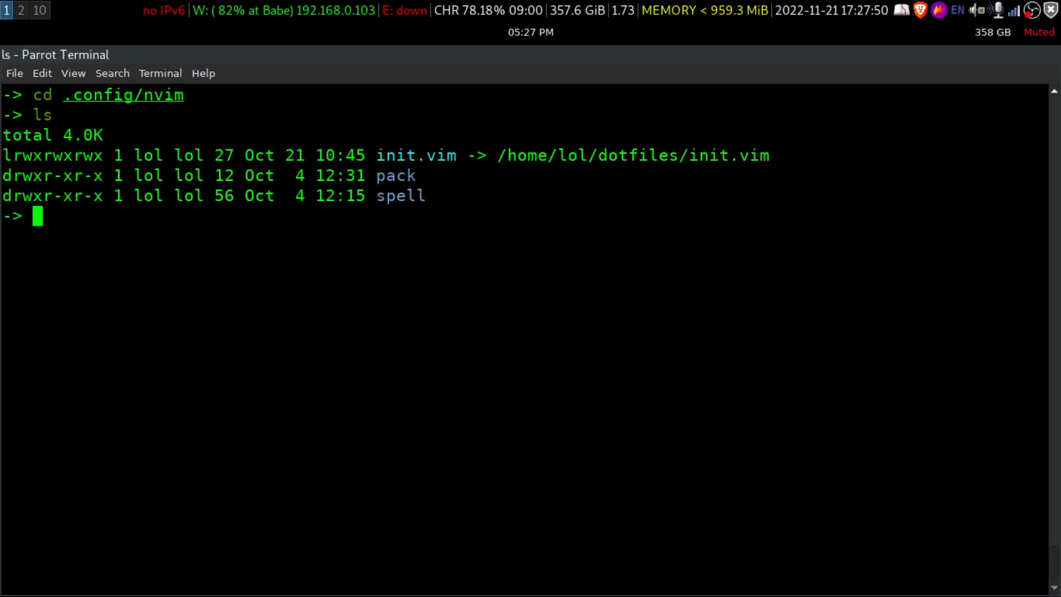
mouse_move(324, 203)
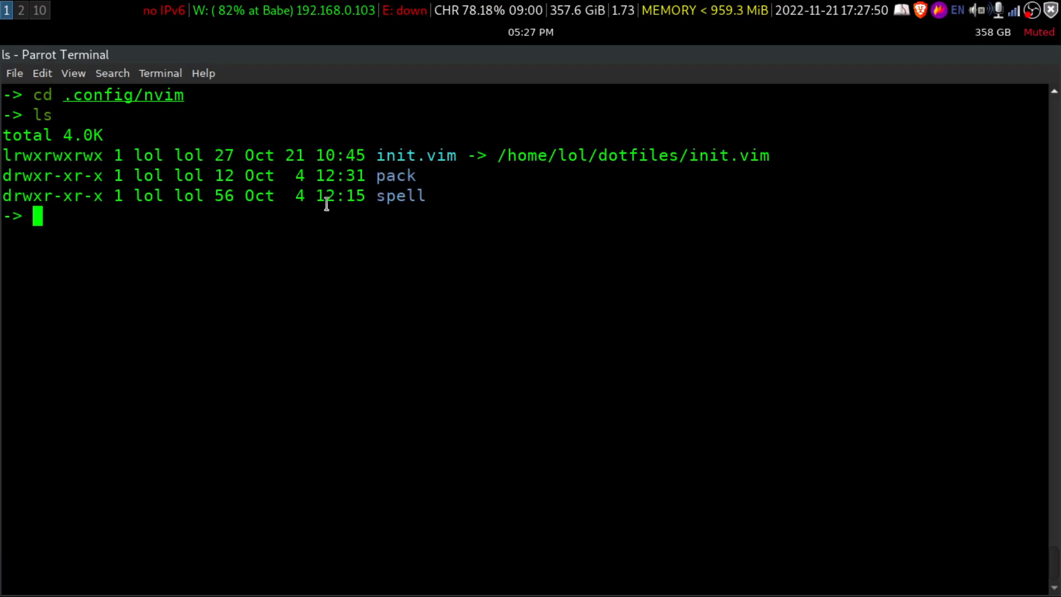
mouse_move(273, 166)
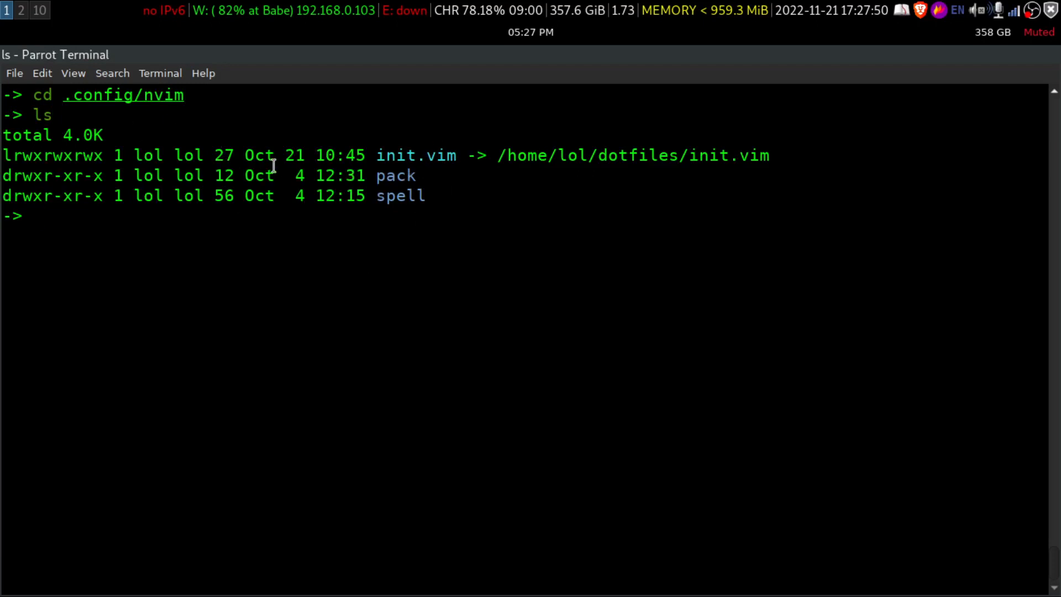
- Highlight the init.vim symlink and the pack folder in the listing
double_click(415, 155)
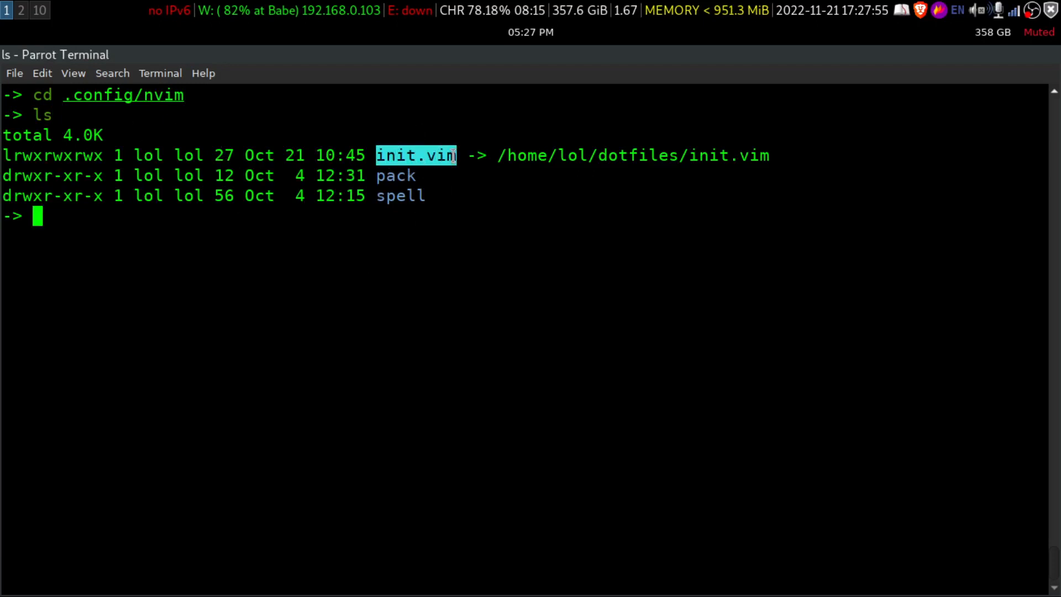
mouse_move(423, 176)
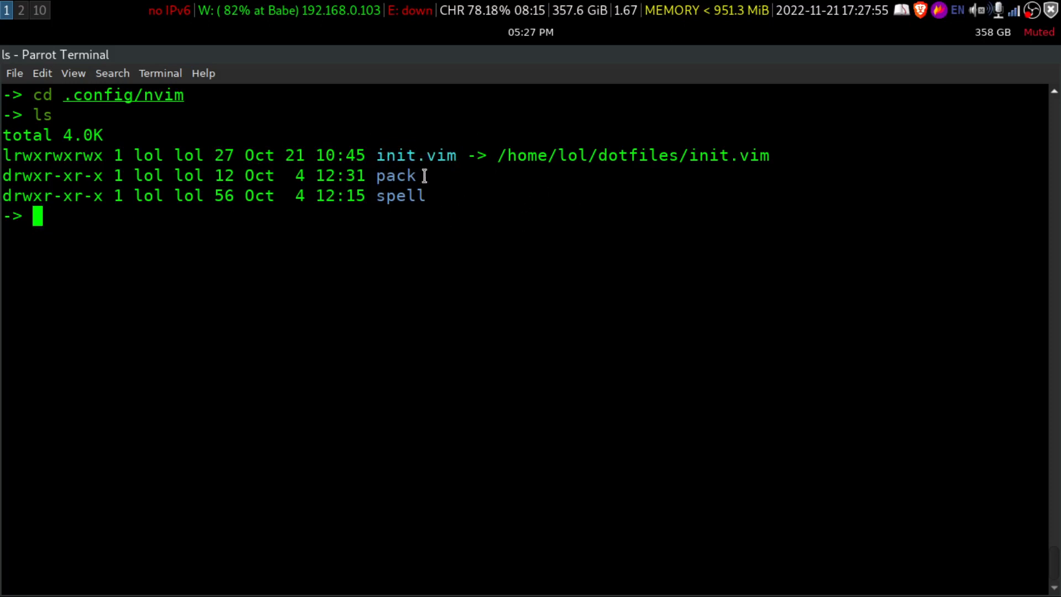
mouse_move(608, 254)
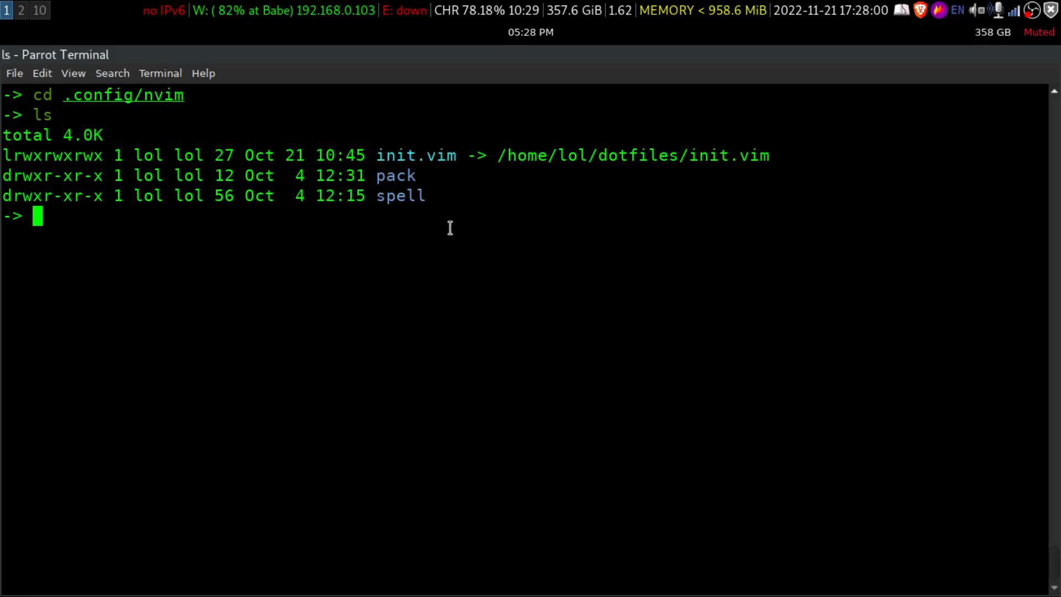
mouse_move(376, 291)
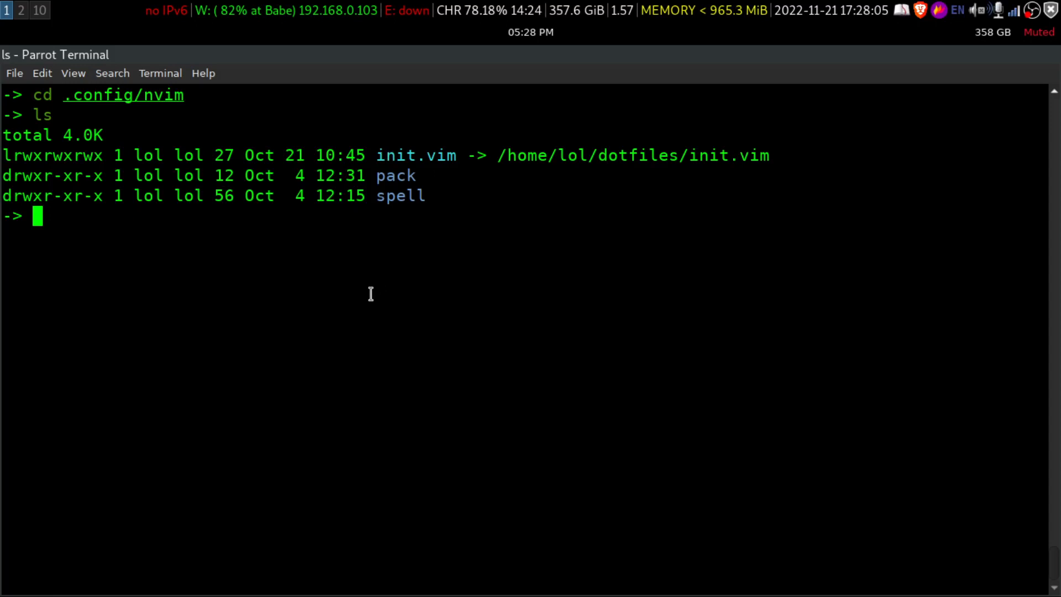
double_click(395, 176)
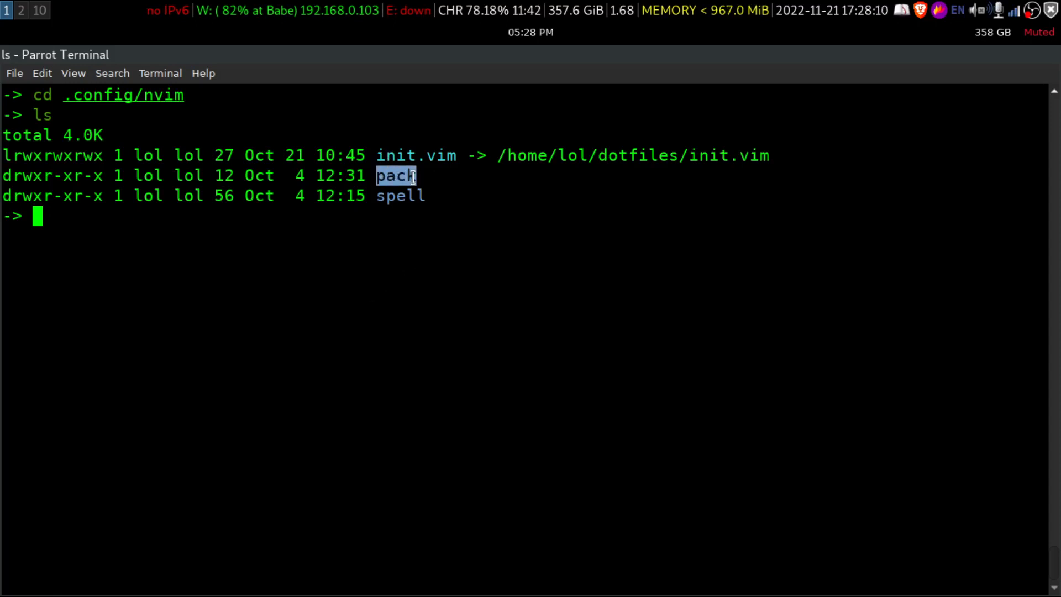
mouse_move(393, 251)
type("cd pack")
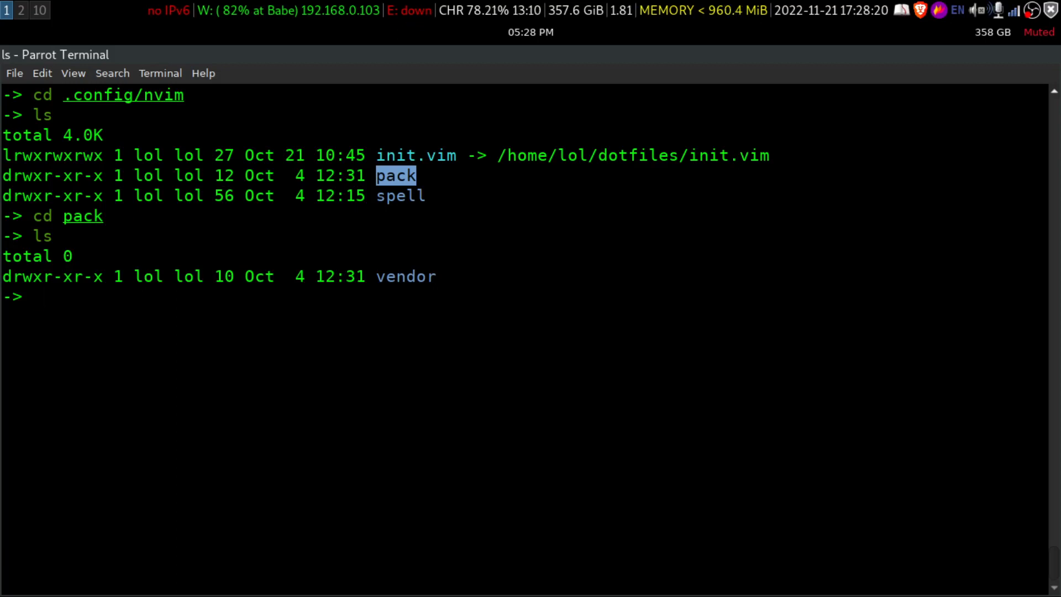
- Move into vendor/start and confirm the path ~/.config/nvim/pack/vendor/start with pwd
type("cd vendor/")
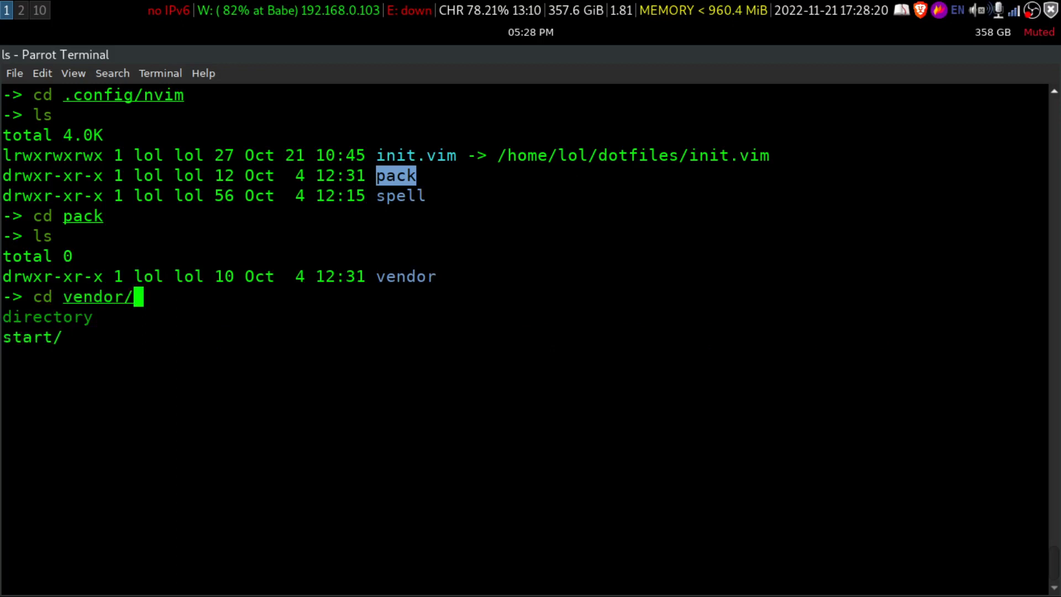
key("Return")
type("cd start")
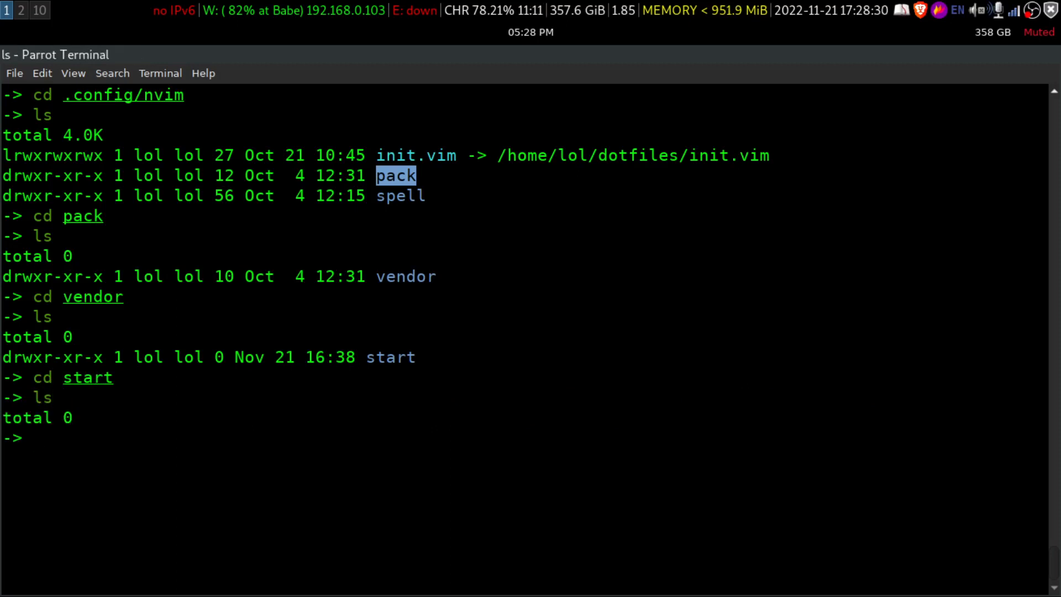
type("pwd")
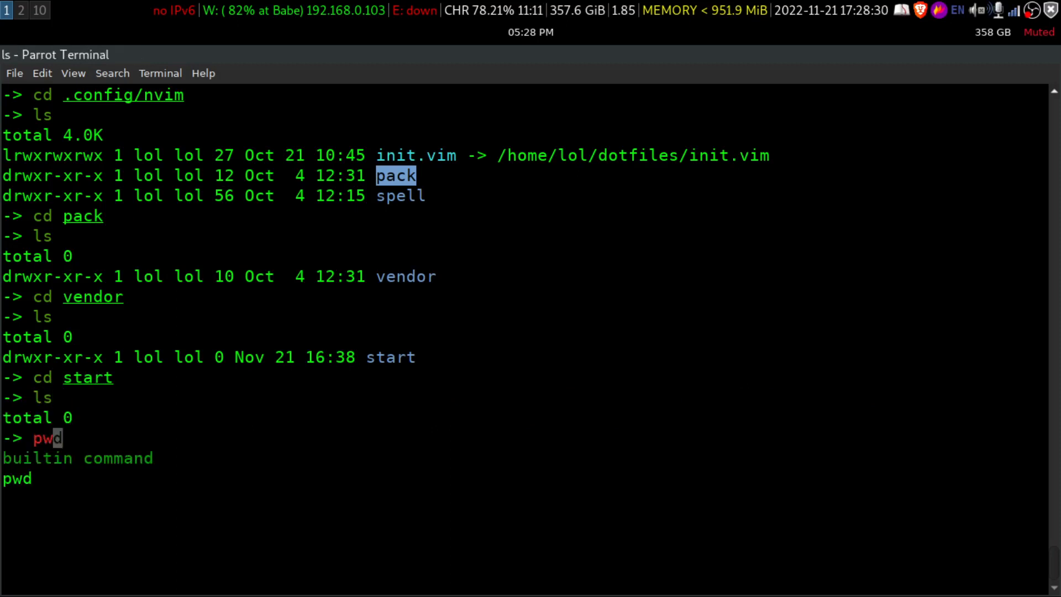
key("Return")
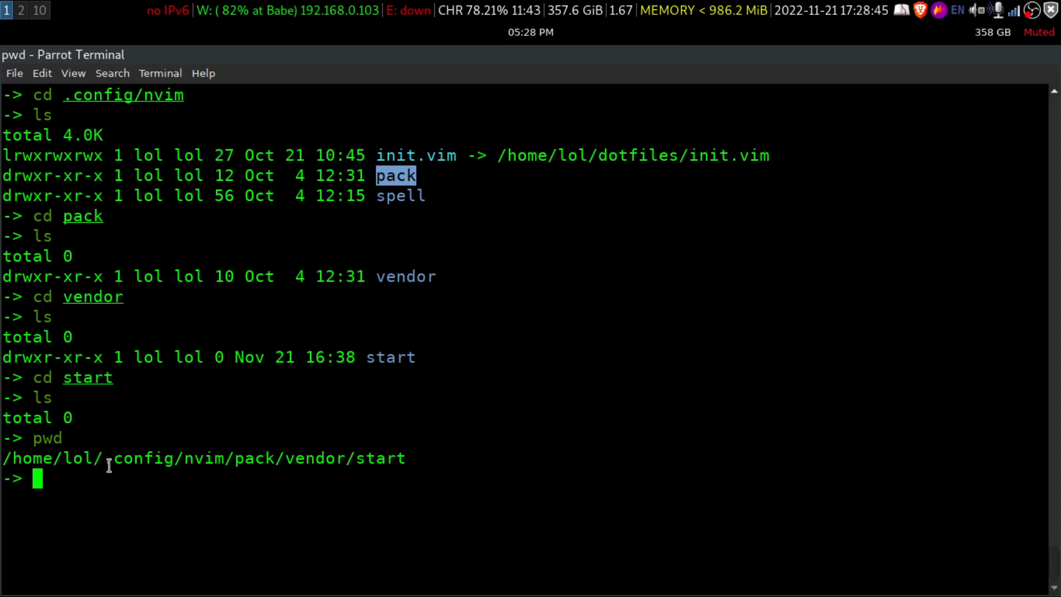
mouse_move(382, 465)
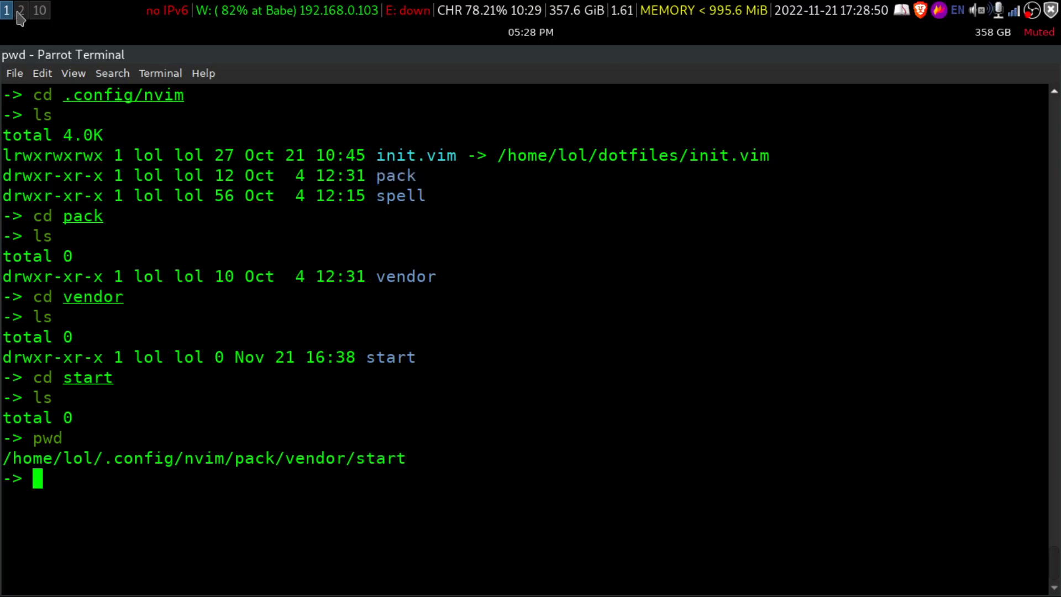
left_click(27, 10)
type("git")
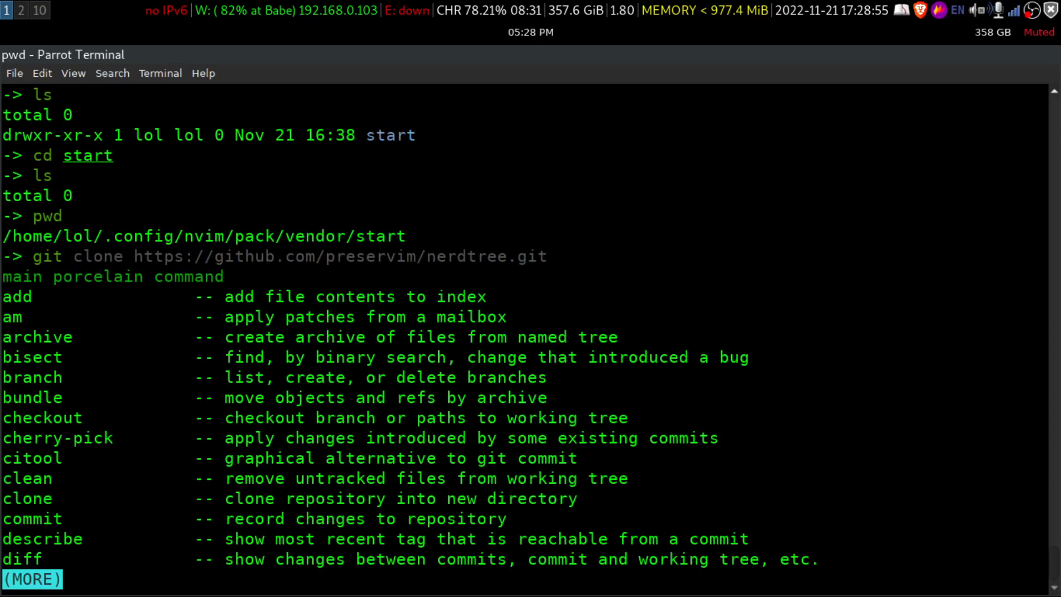
key("Return")
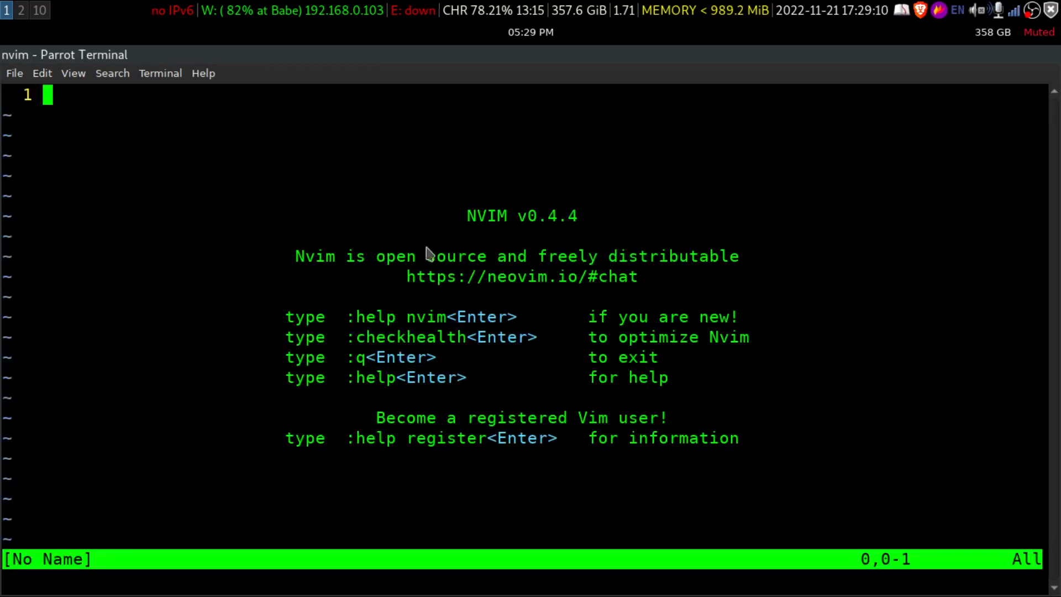
mouse_move(465, 258)
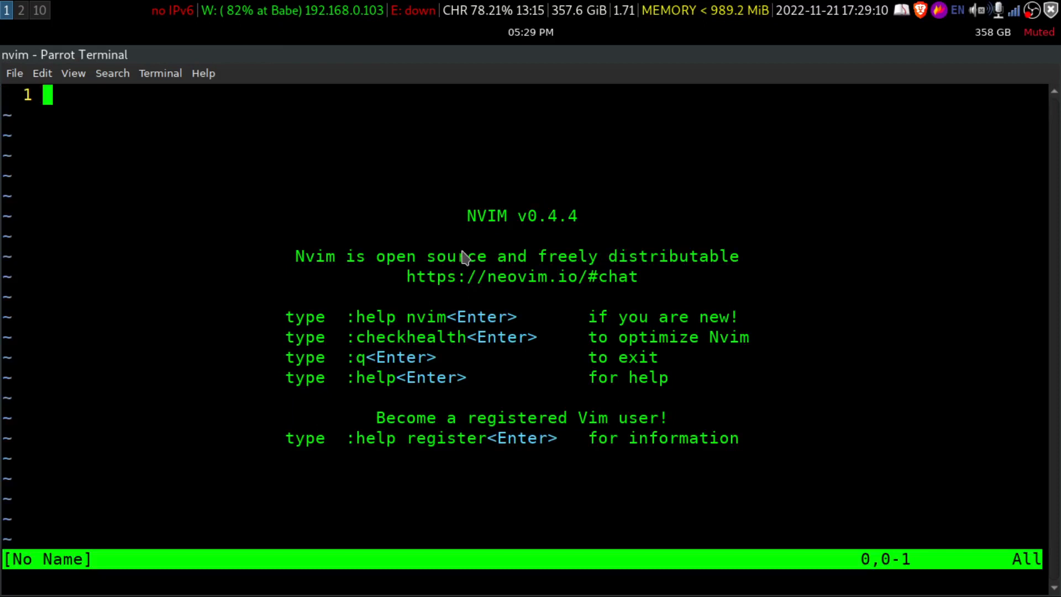
- Run :NERDTree in Neovim to show the file tree
type(":N")
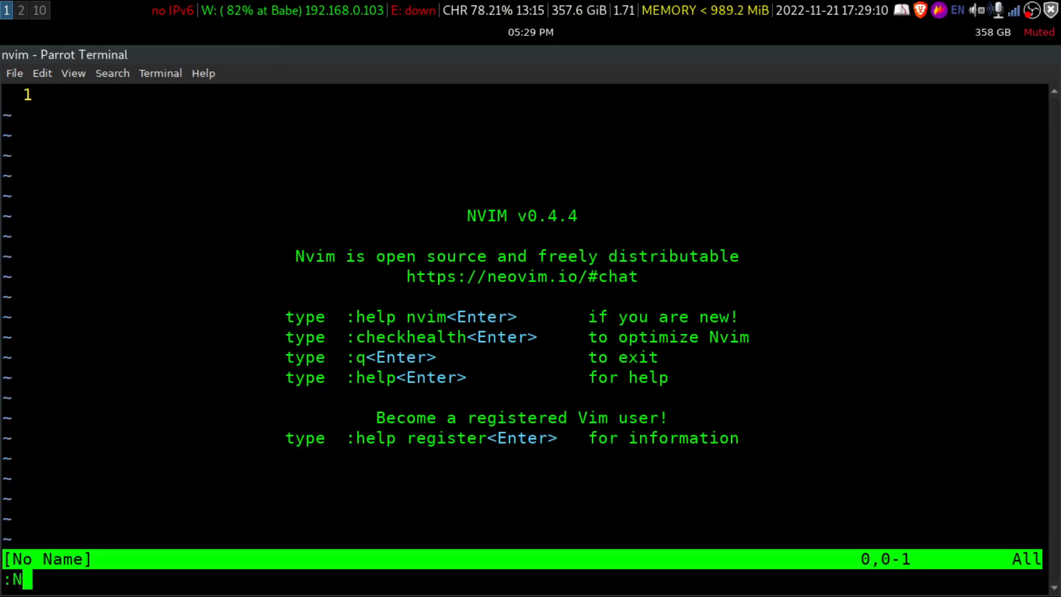
type("ERDTree")
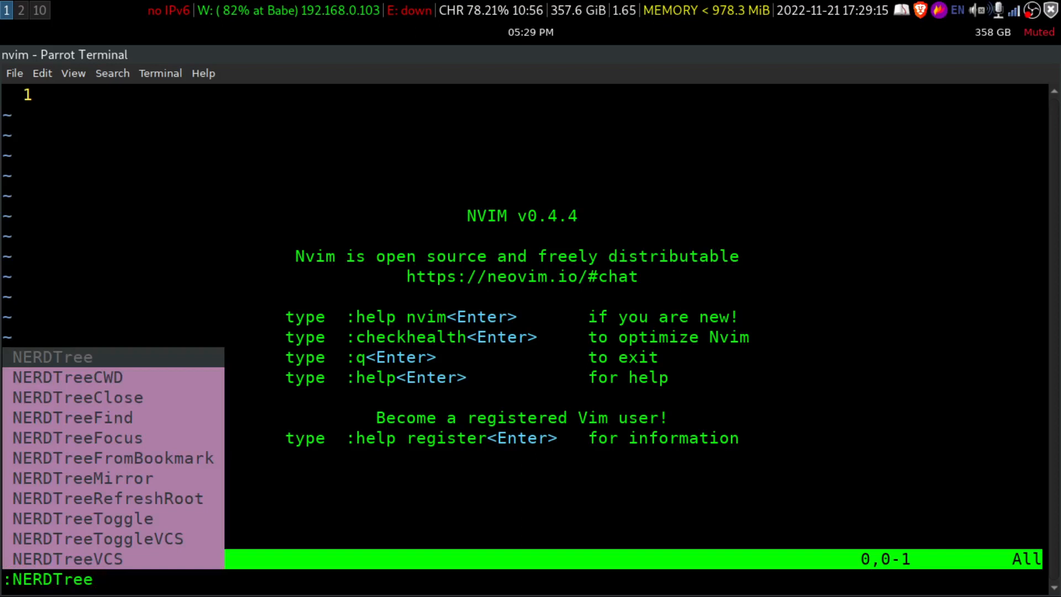
key("Return")
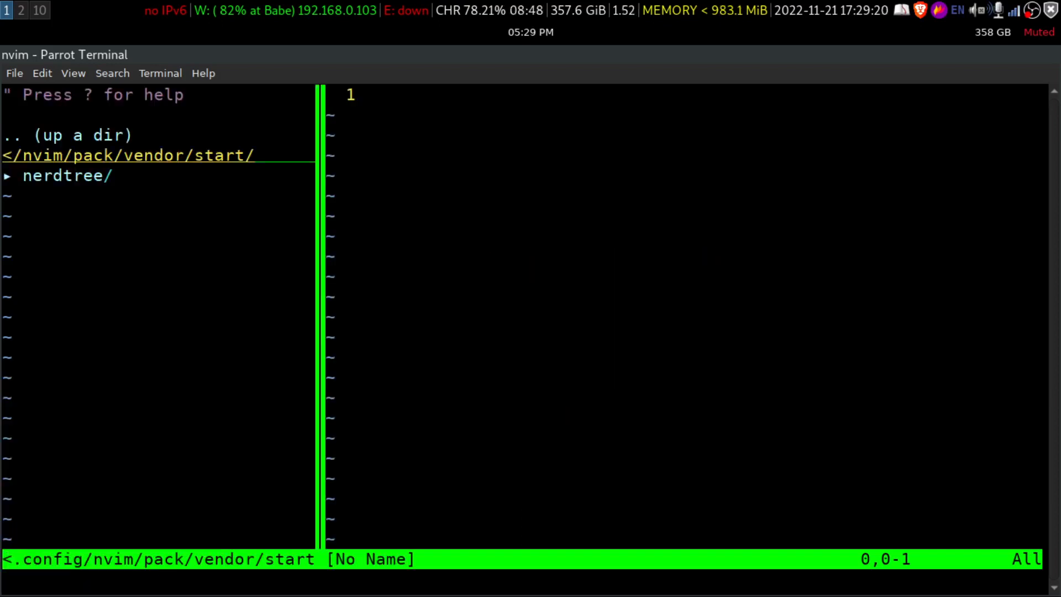
- Select the nerdtree/ entry and expand it to reveal its contents
left_click(68, 175)
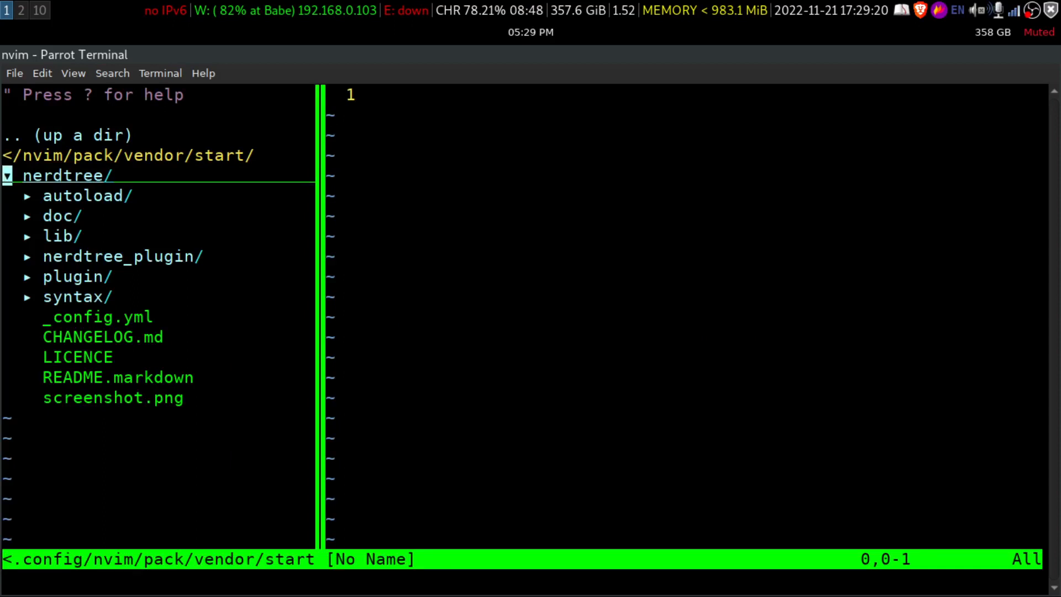
key("j")
type("pwd")
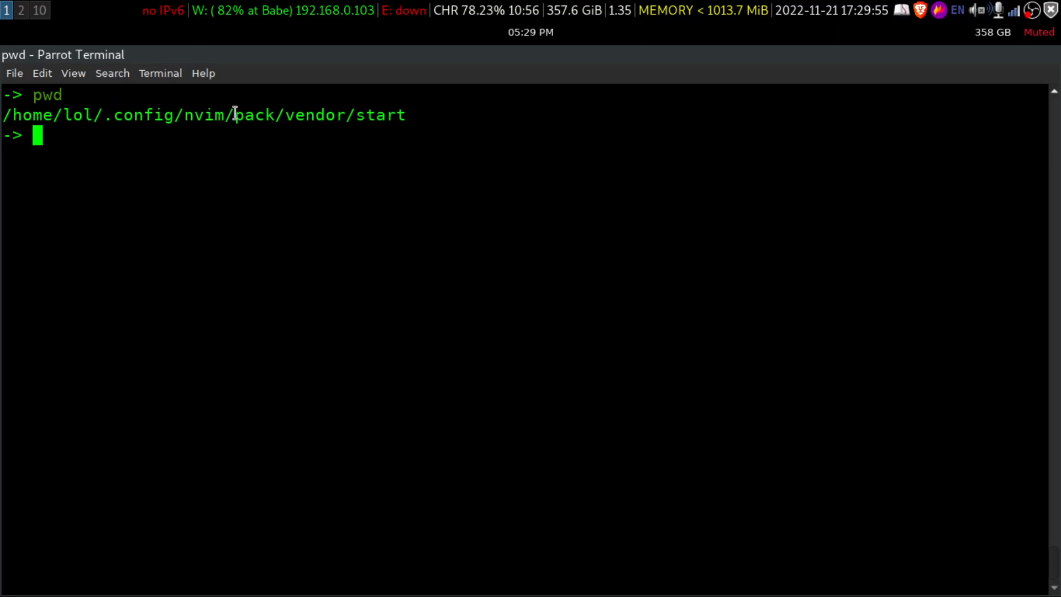
- Highlight vendor in the printed path ~/.config/nvim/pack/vendor/start
double_click(304, 113)
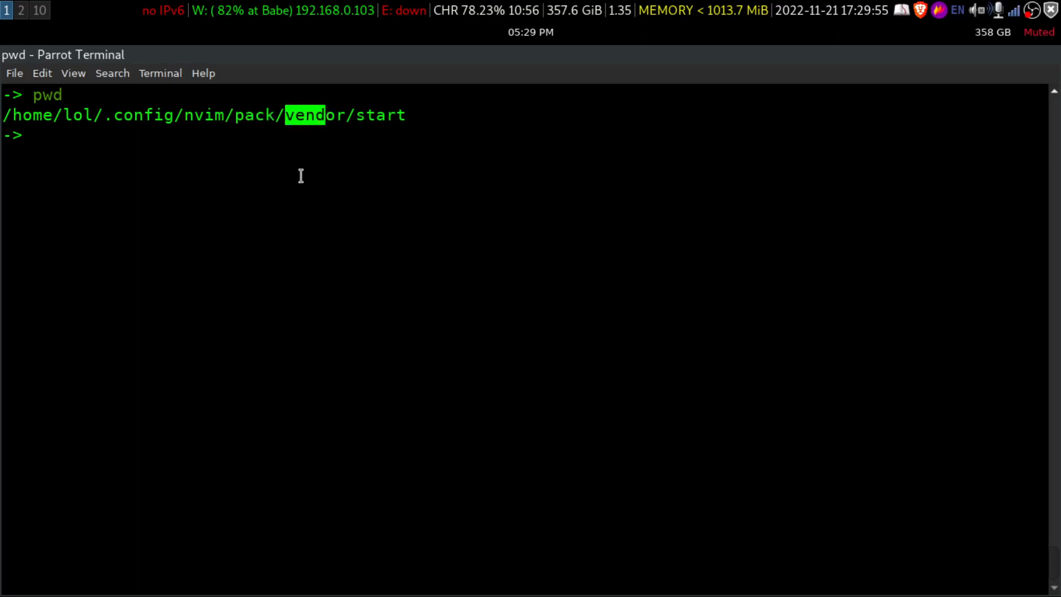